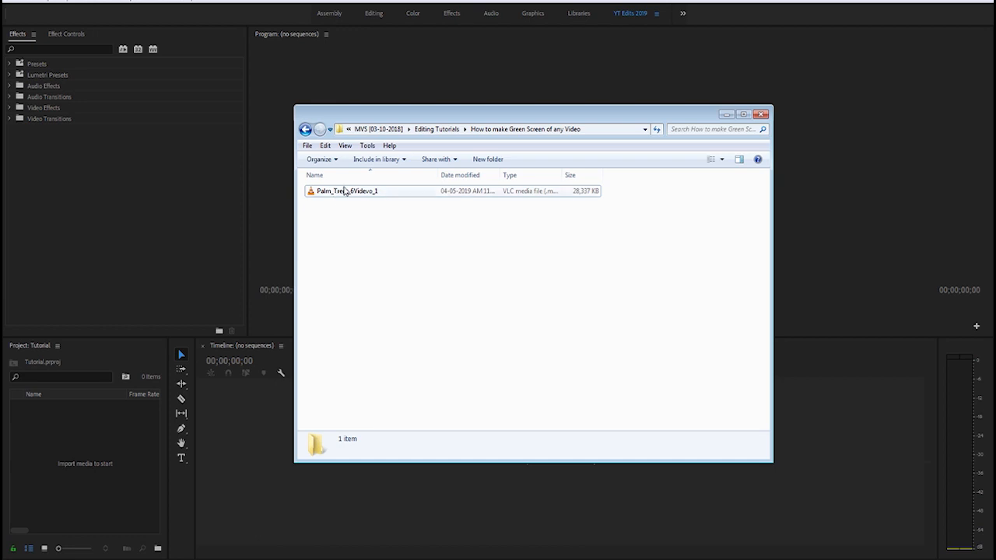
Select the Palm_Trees clip in the Project panel to build a sequence from it.
double_click(346, 190)
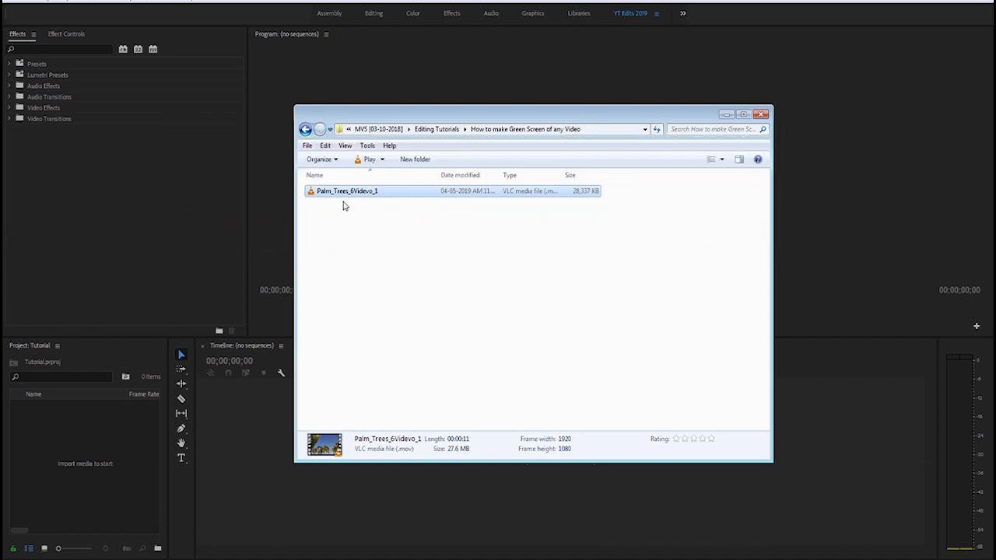
mouse_move(345, 193)
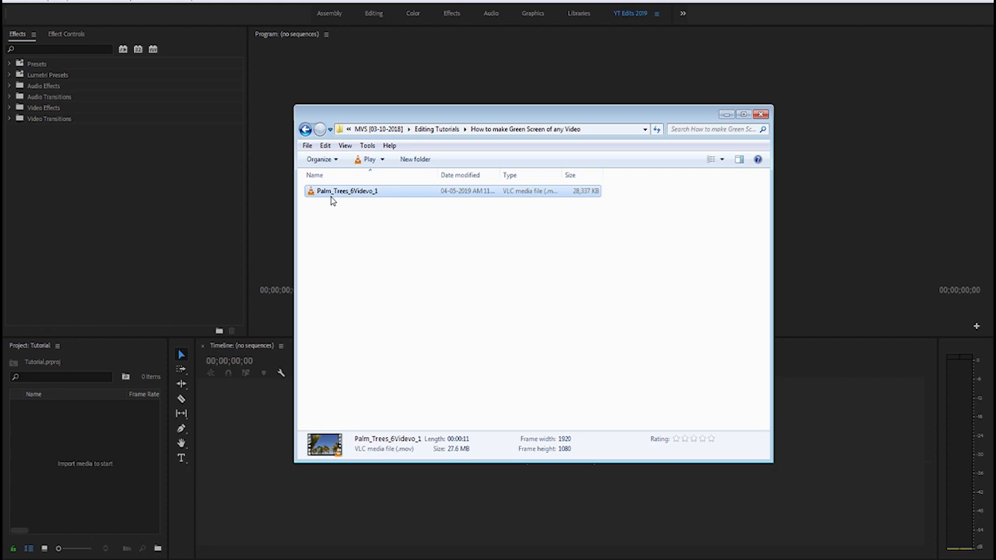
mouse_move(377, 206)
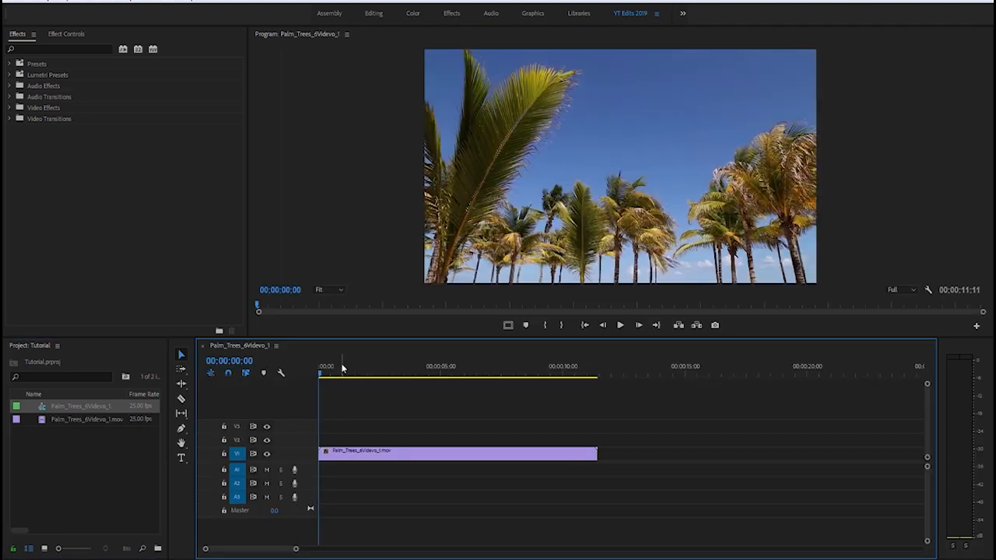
mouse_move(464, 239)
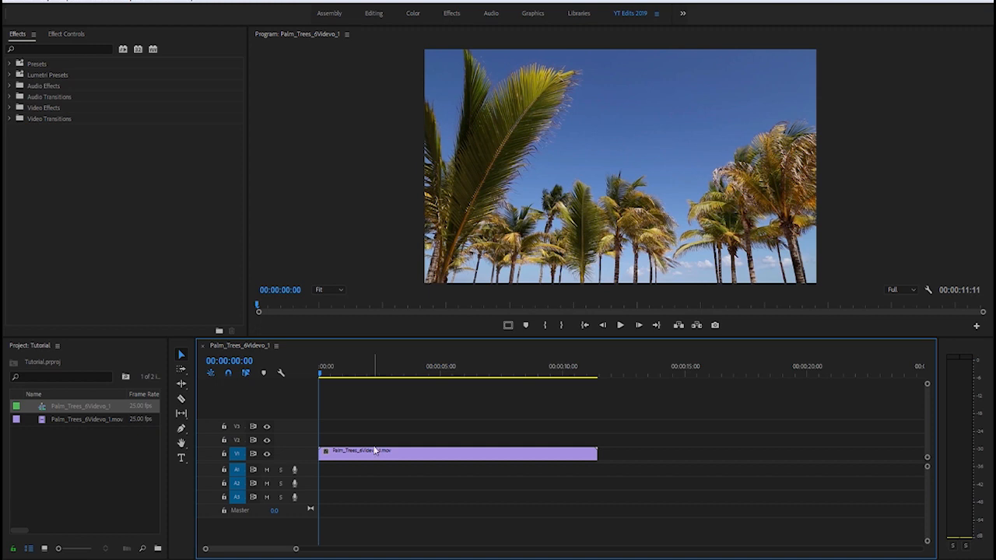
mouse_move(411, 458)
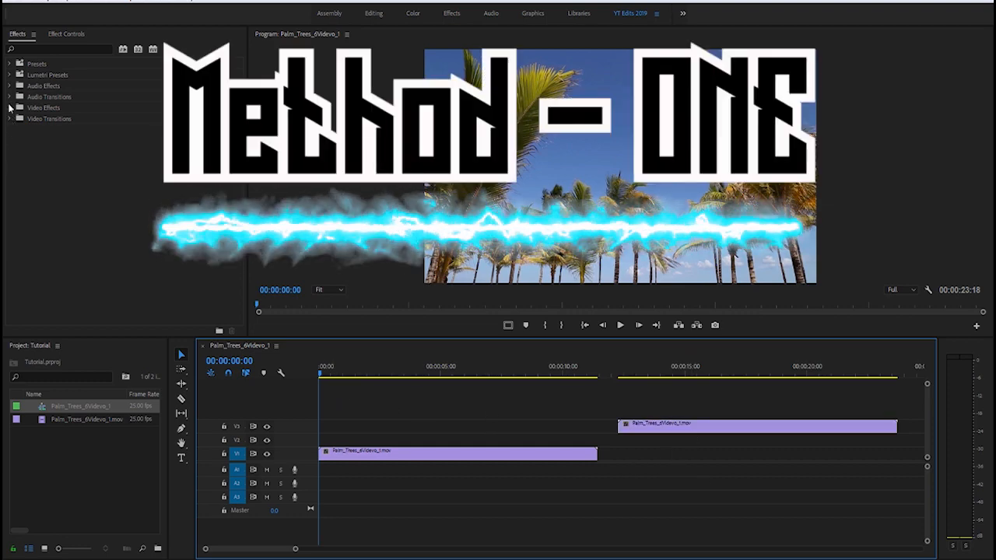
Apply the Change to Color effect from Color Correction to the first palm-tree clip.
left_click(9, 108)
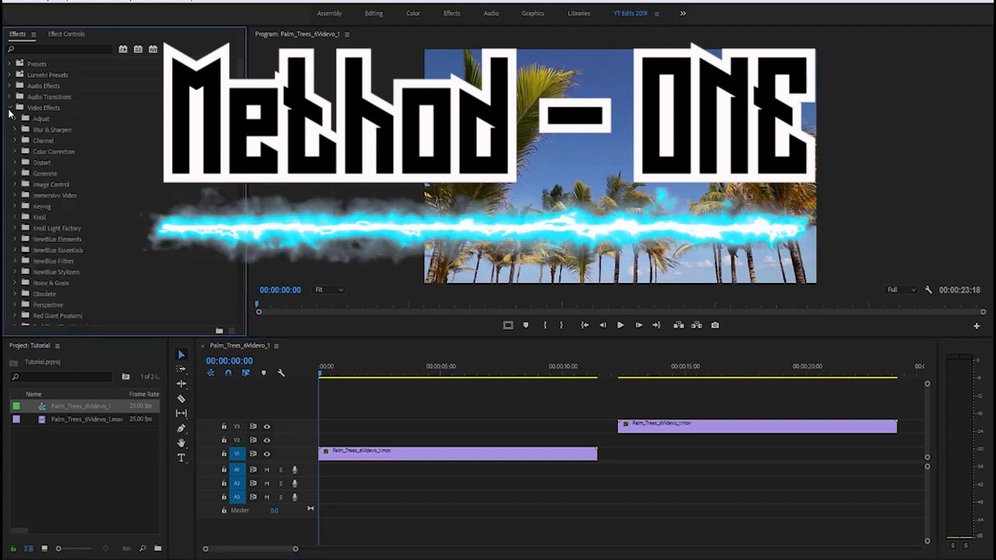
left_click(16, 151)
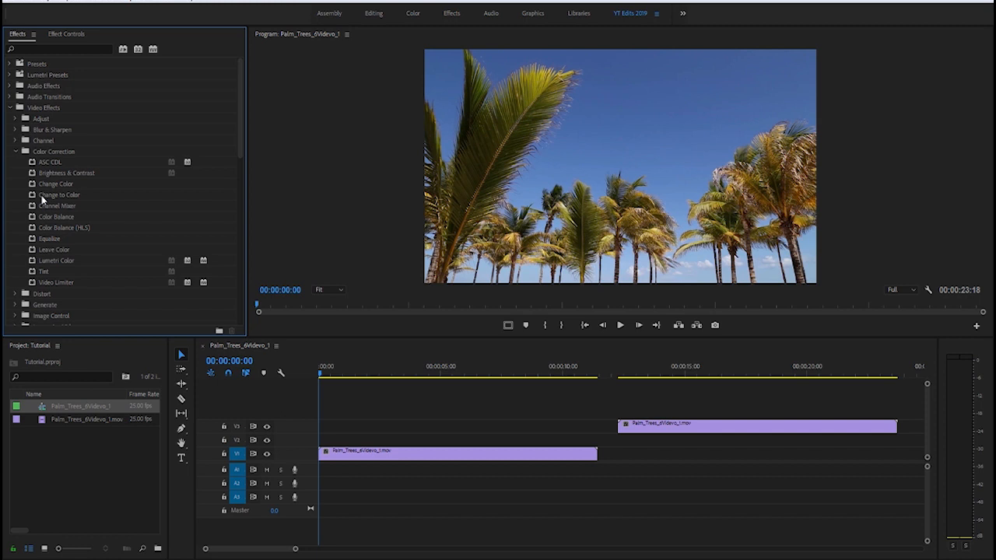
mouse_move(48, 203)
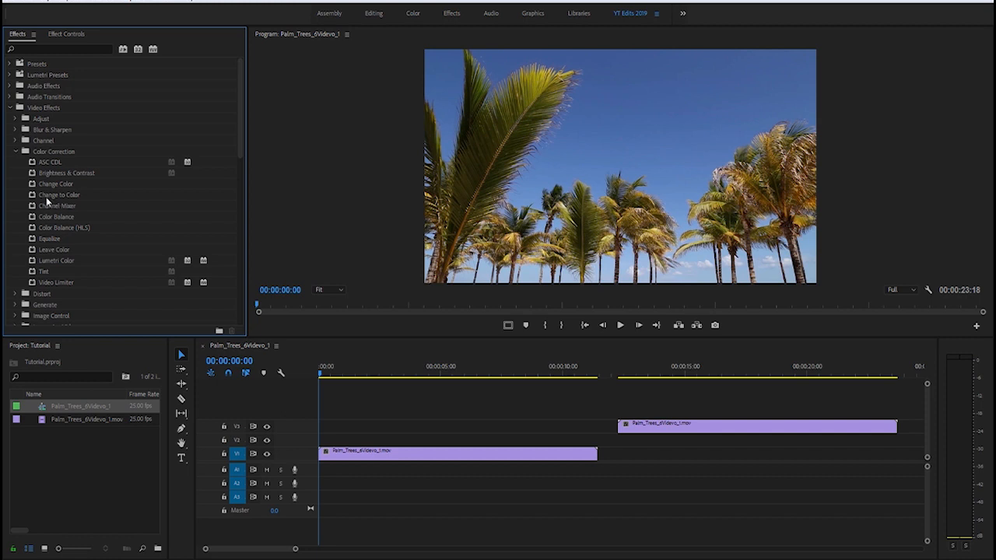
left_click(350, 455)
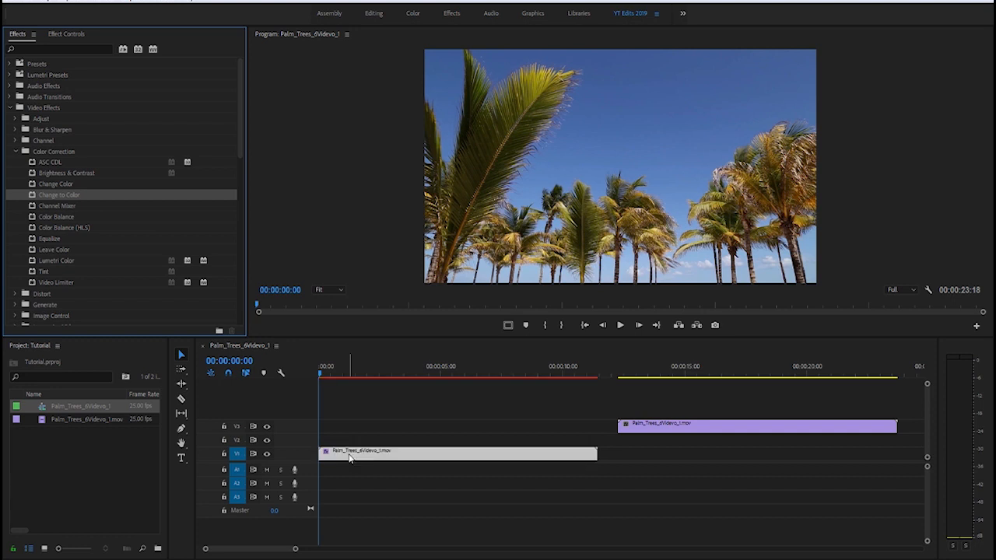
Sample the blue sky as the From colour in the clip's Effect Controls.
left_click(65, 34)
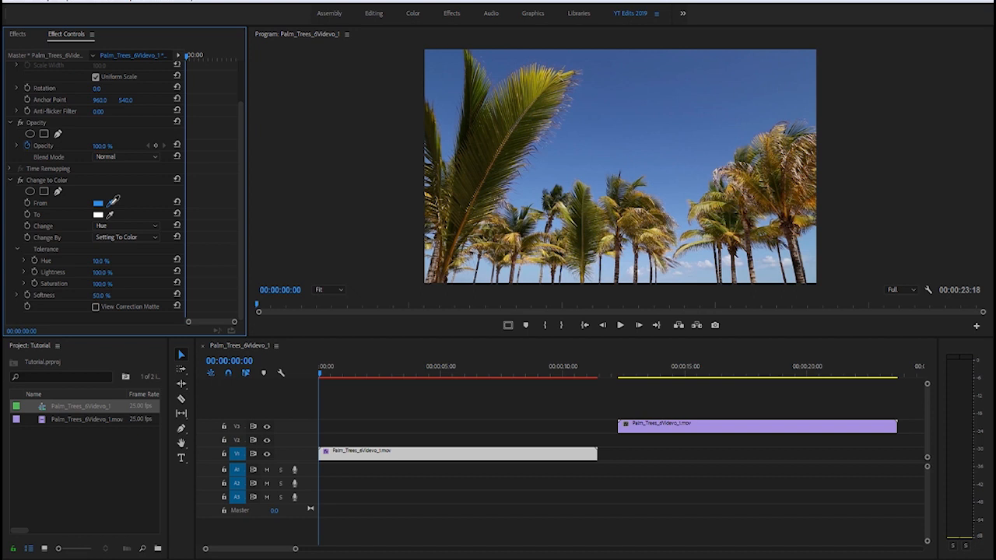
mouse_move(597, 127)
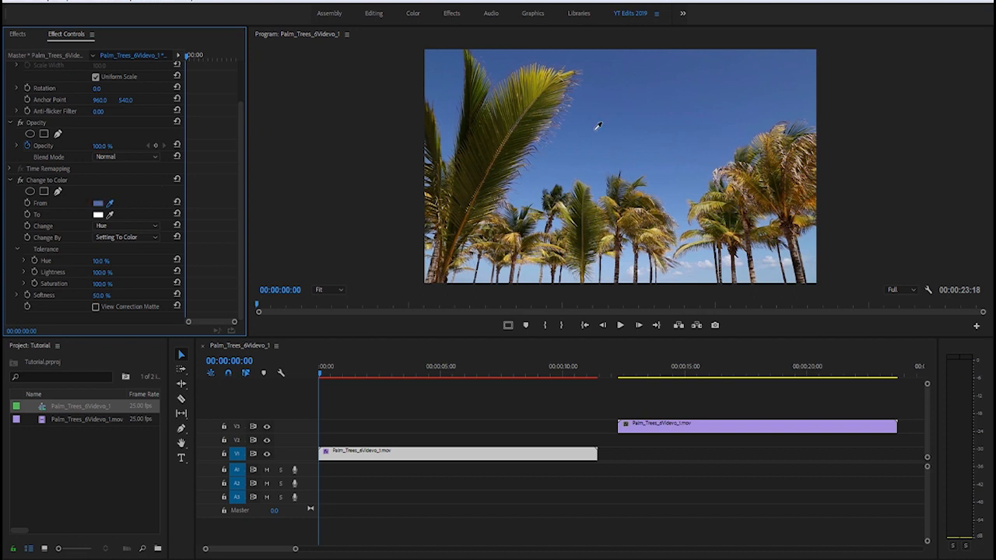
mouse_move(623, 92)
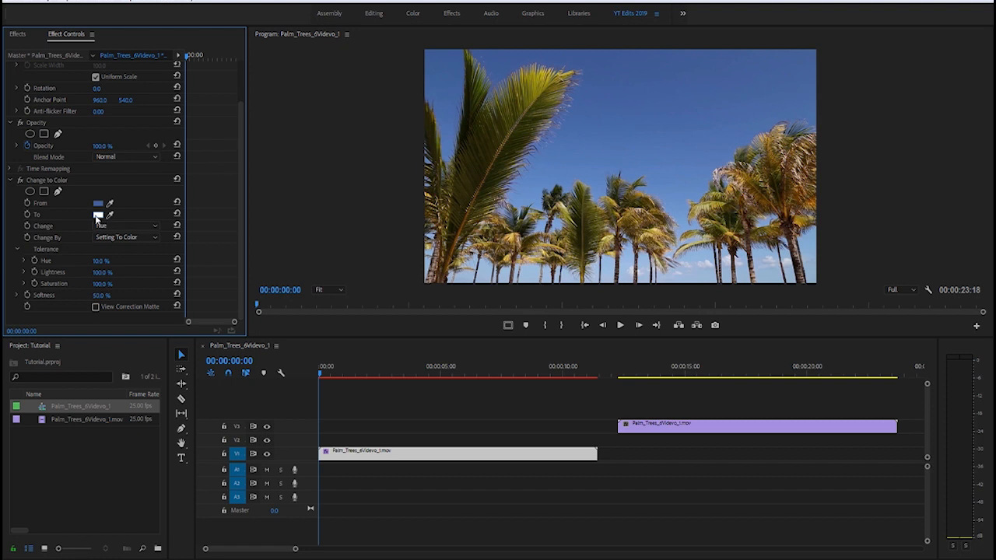
left_click(100, 215)
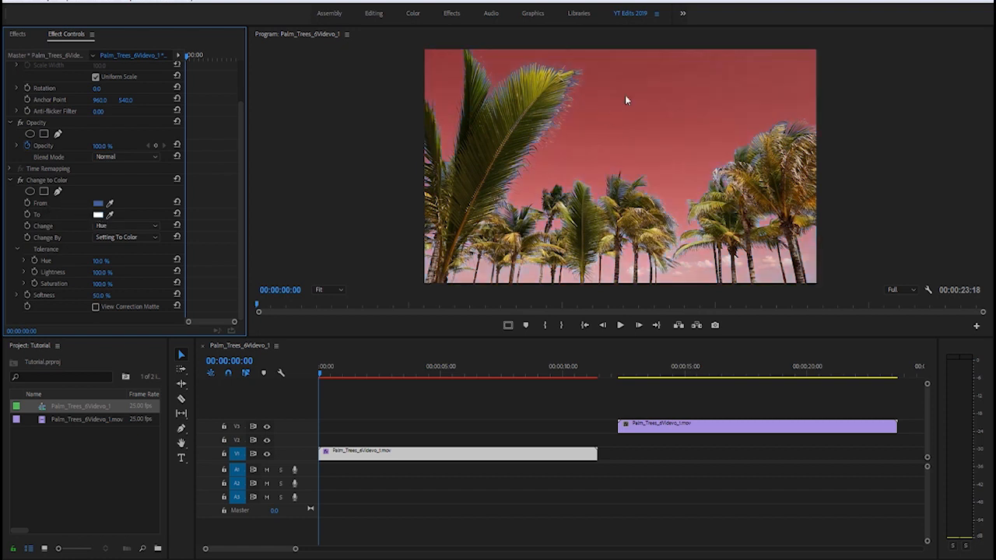
mouse_move(38, 217)
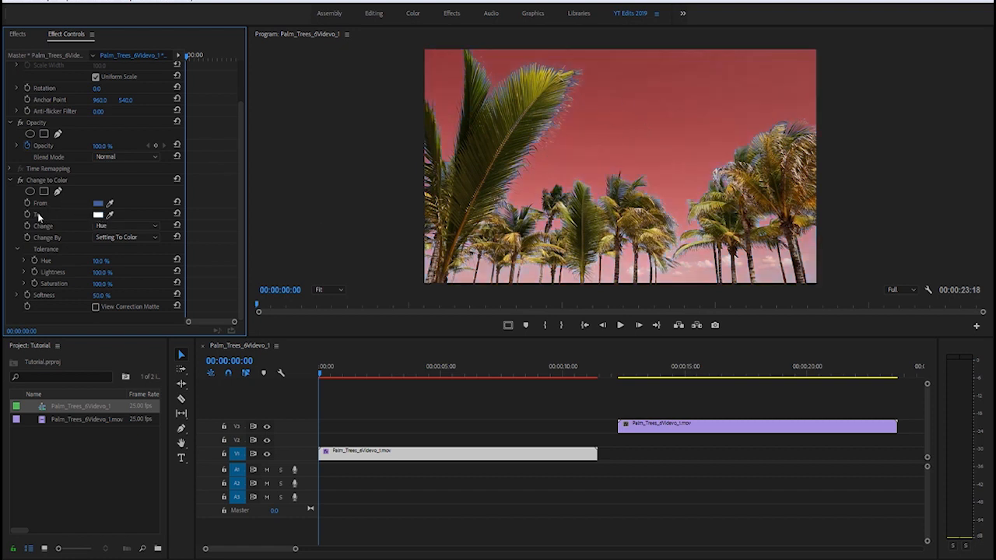
Set the To colour to a bright green so the sky turns green.
left_click(97, 215)
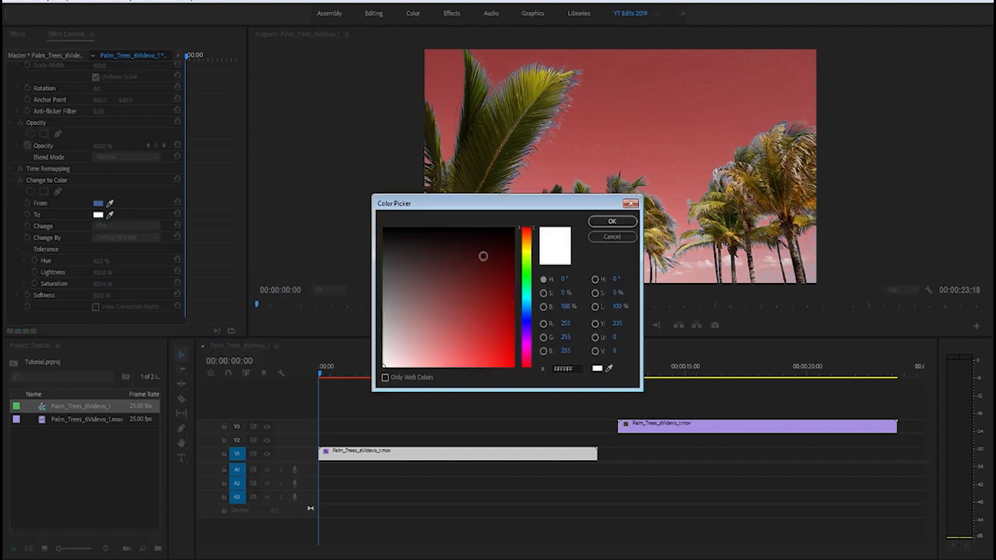
left_click(528, 275)
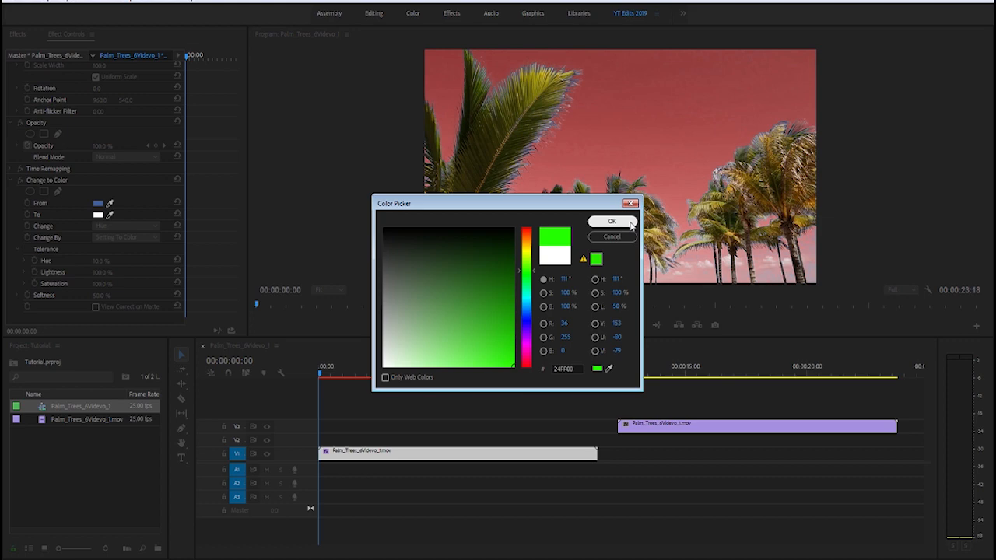
left_click(610, 221)
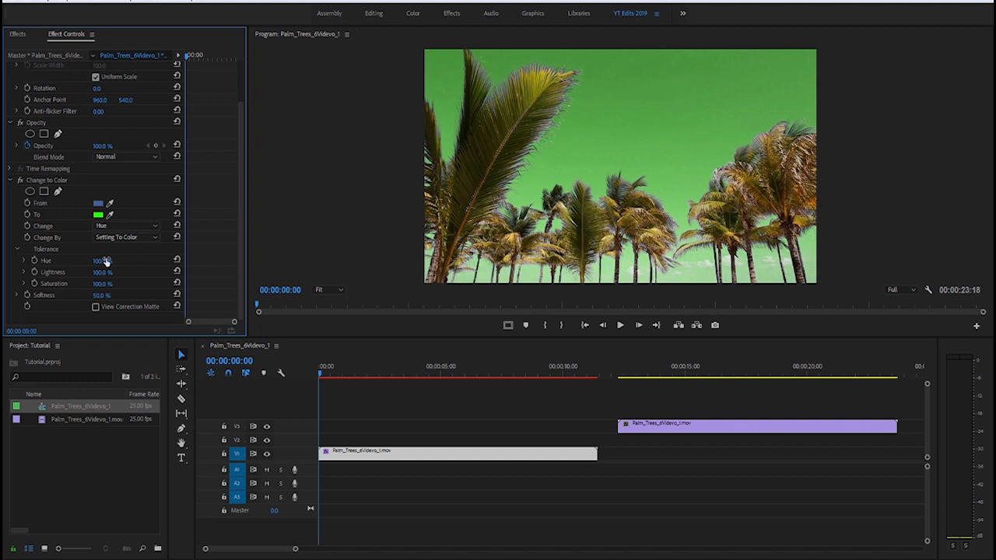
mouse_move(125, 255)
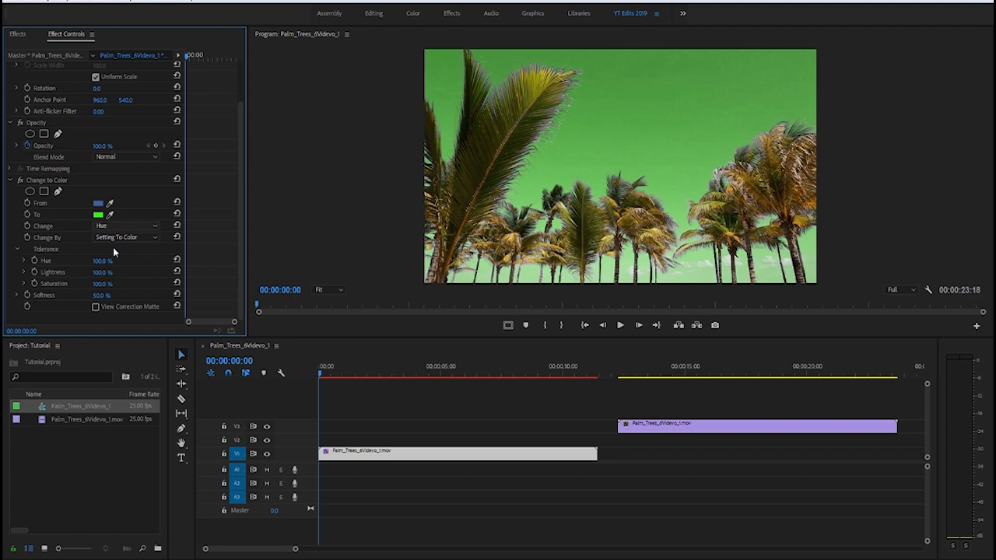
Set the Change mode to Hue, Lightness & Saturation for a solid green sky.
left_click(125, 225)
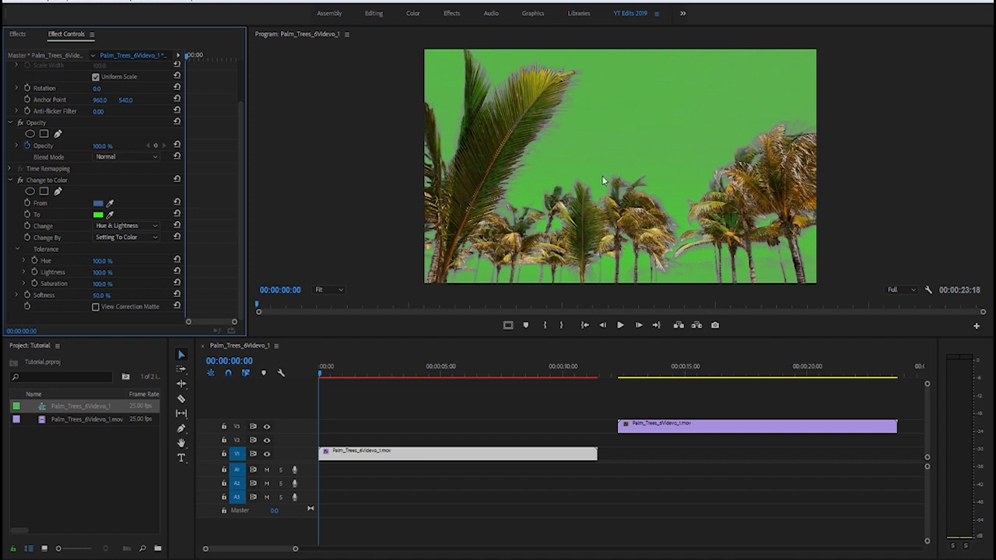
left_click(124, 225)
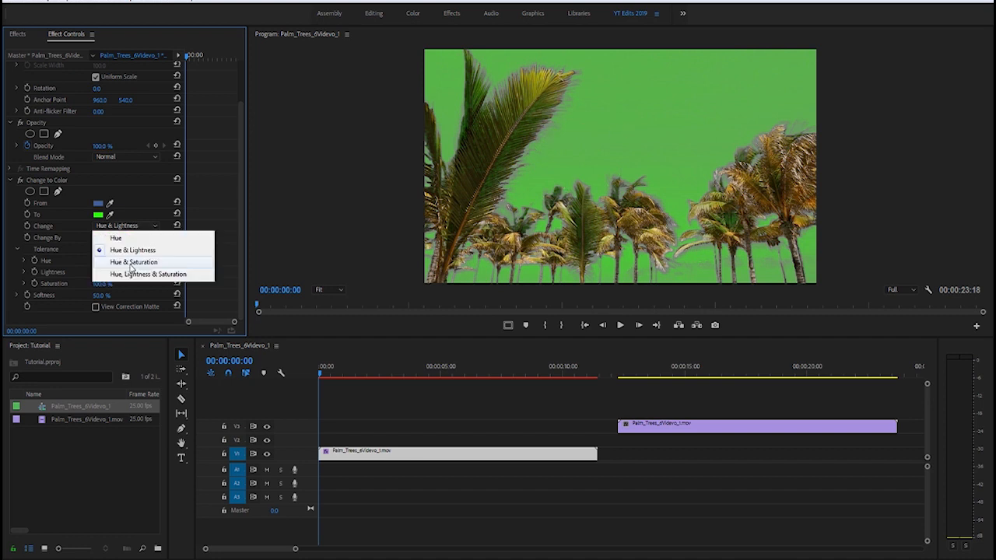
left_click(134, 262)
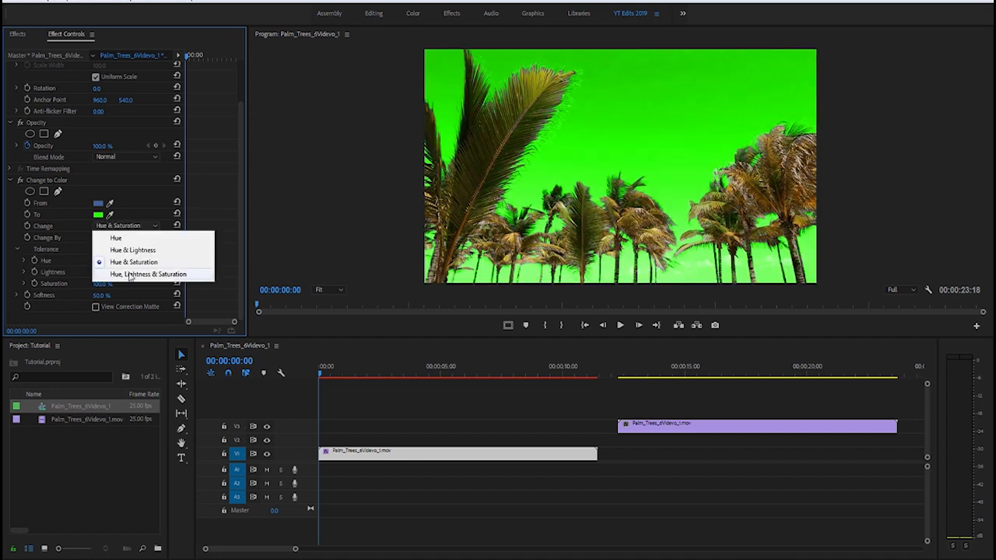
left_click(146, 274)
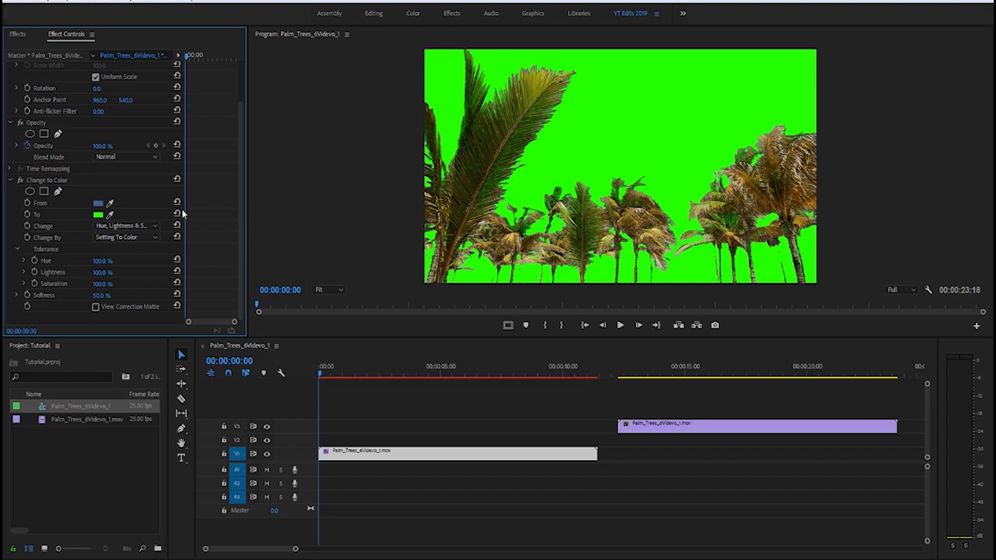
mouse_move(511, 185)
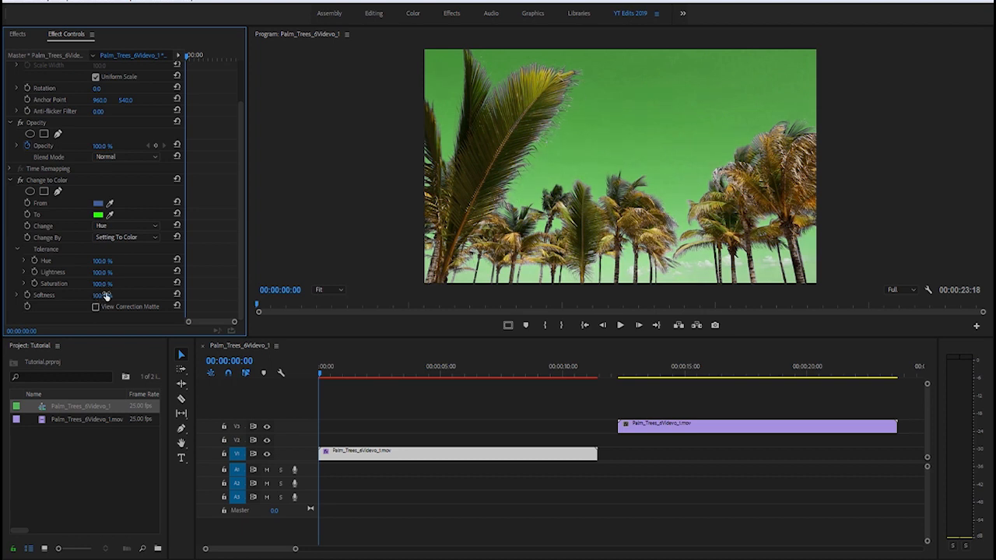
Enable View Correction Matte and nudge the Tolerance value to refine the matte.
left_click(96, 307)
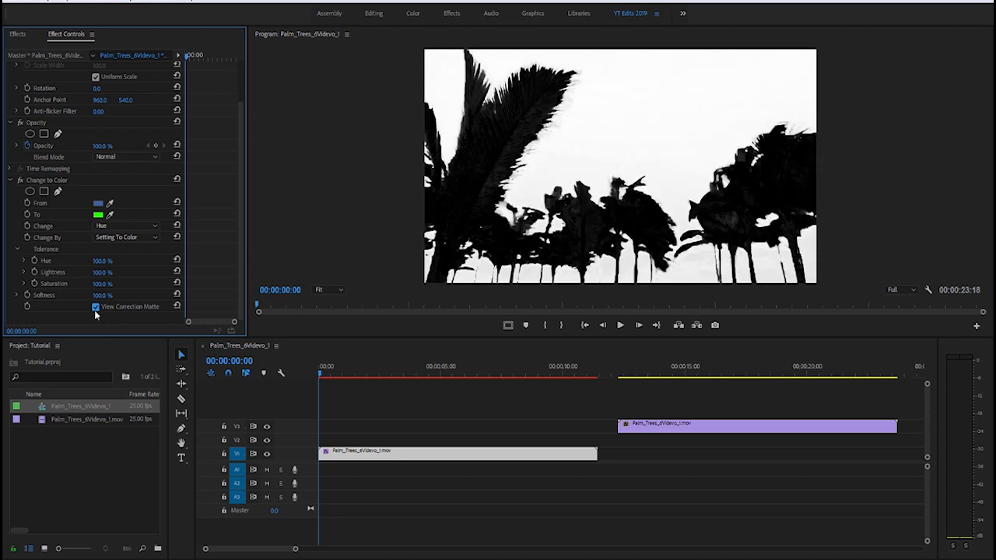
mouse_move(591, 137)
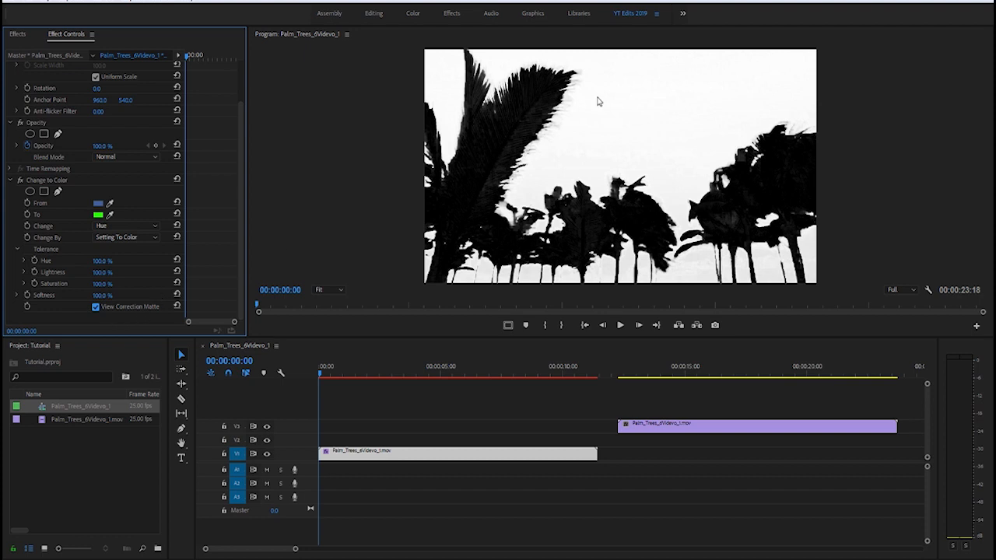
mouse_move(623, 109)
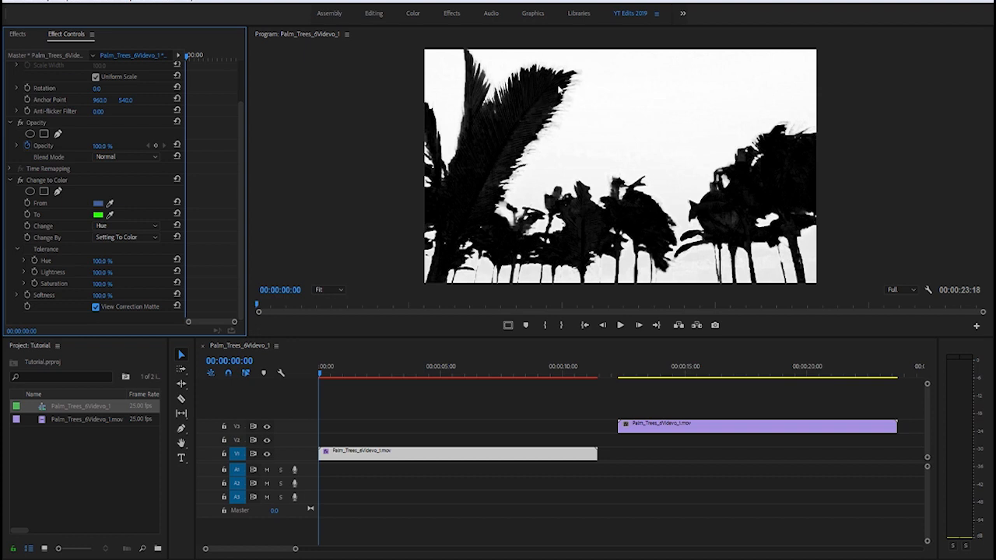
mouse_move(523, 125)
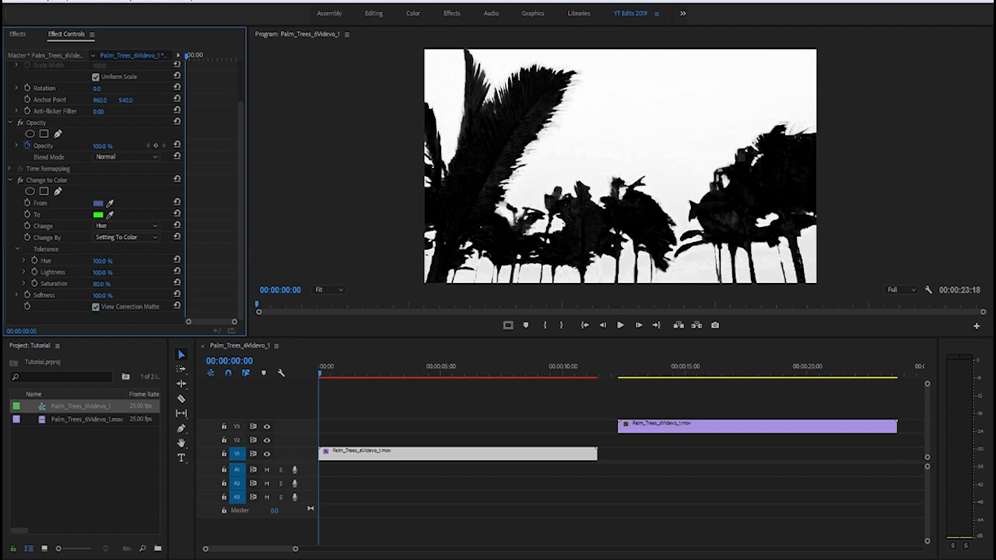
left_click_drag(117, 271, 106, 271)
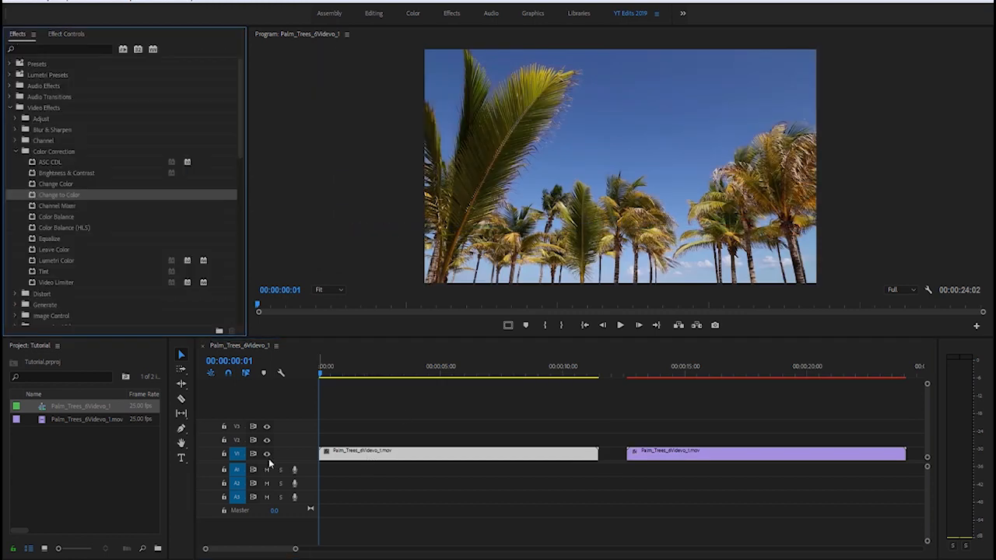
mouse_move(237, 455)
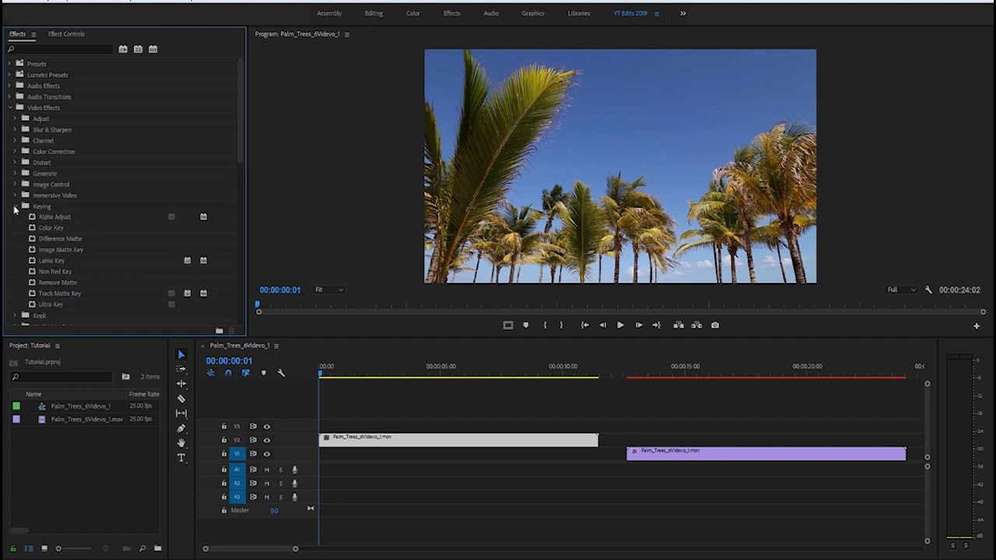
mouse_move(50, 310)
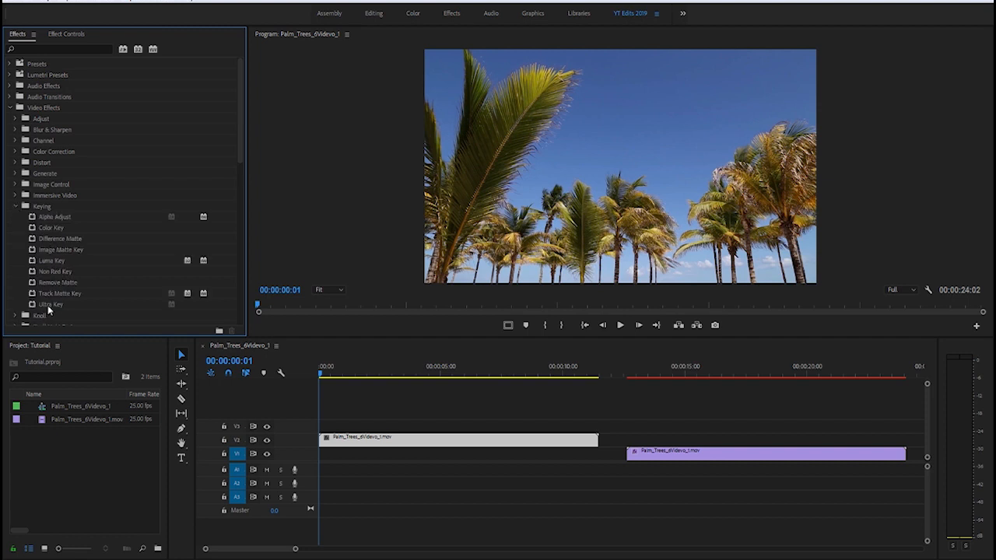
Select the Ultra Key effect in the Keying effects group.
left_click(50, 303)
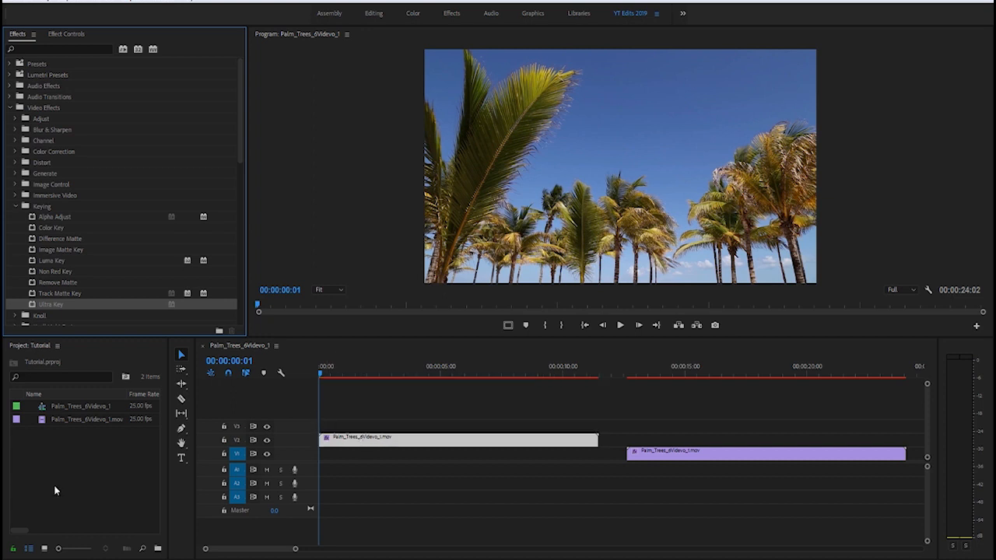
Create a green 1920×1080 color matte named Color Matte via New Item.
right_click(56, 490)
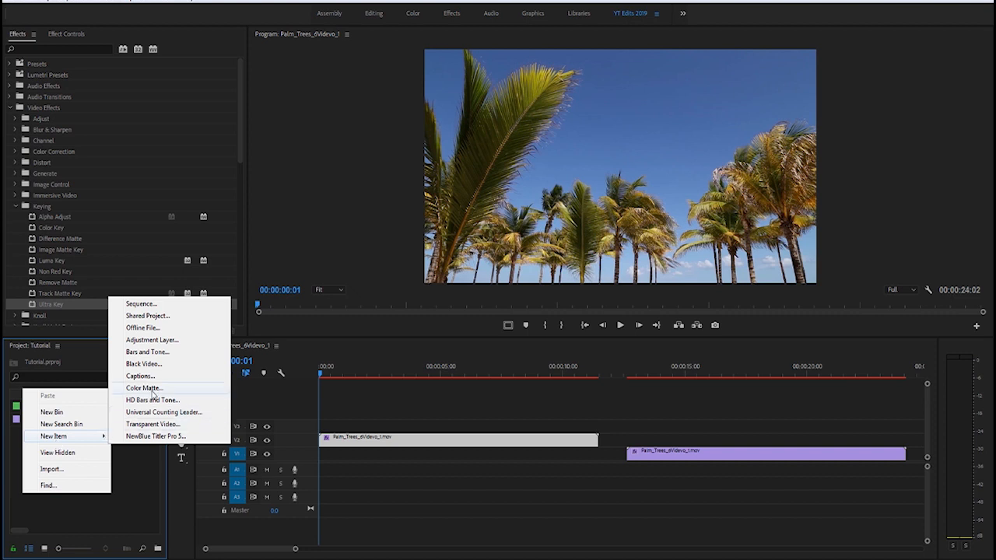
left_click(143, 388)
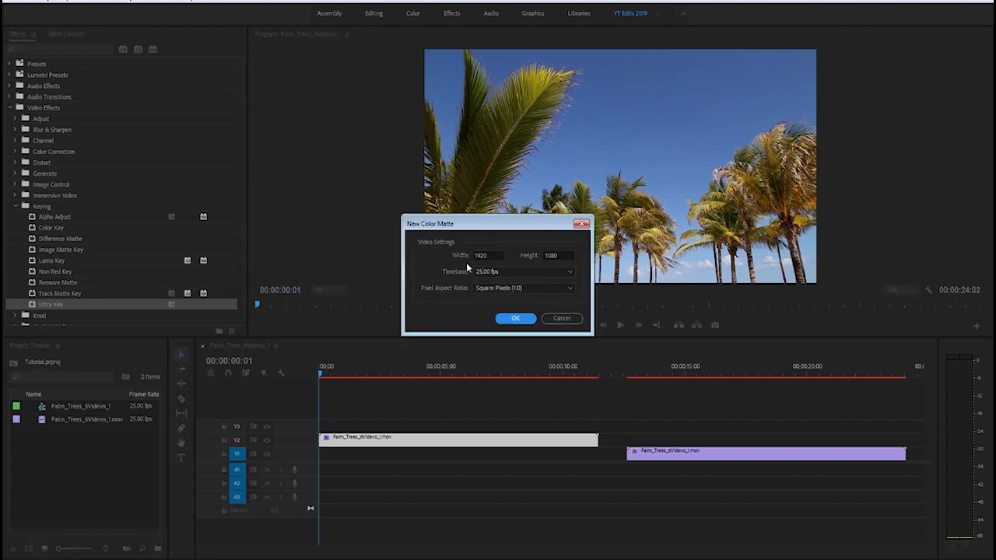
left_click(515, 318)
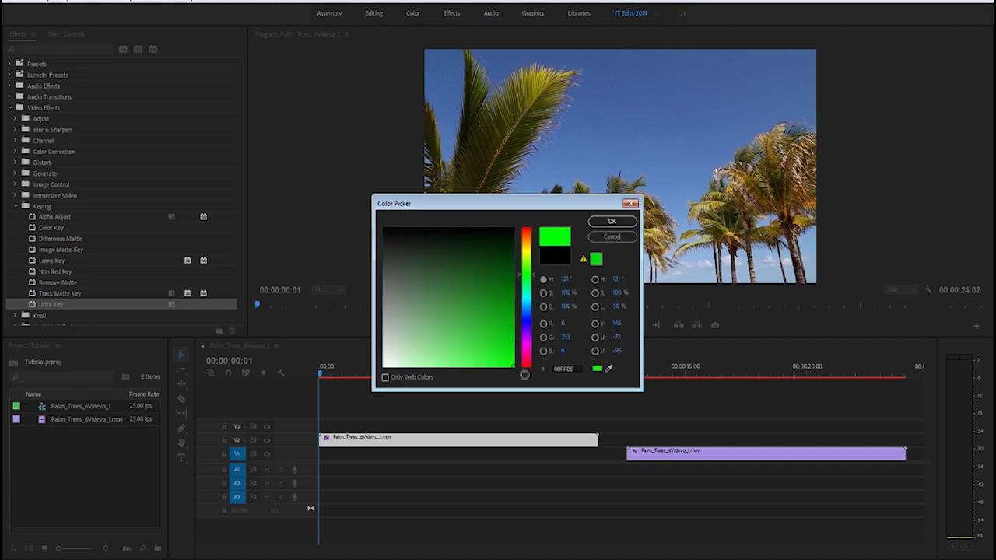
left_click(612, 221)
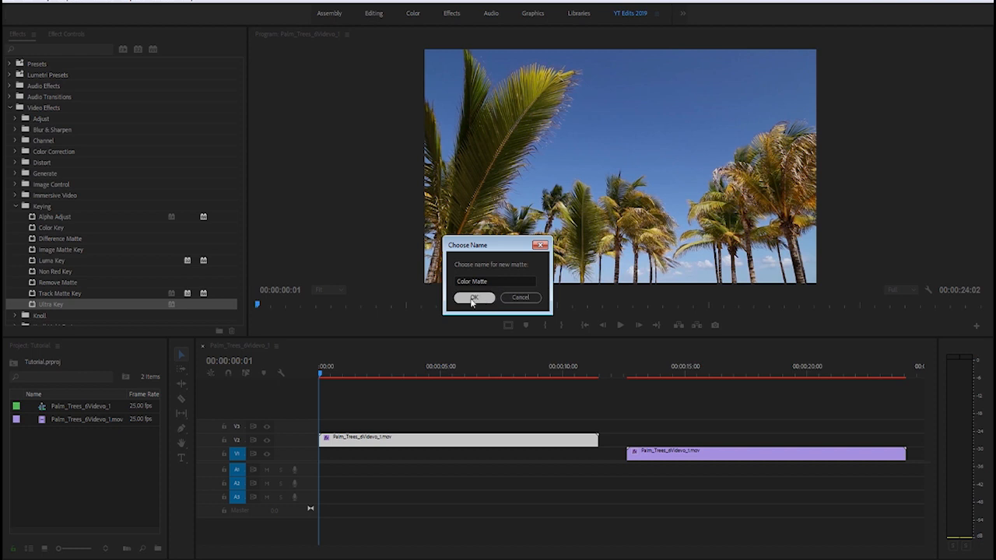
left_click(473, 299)
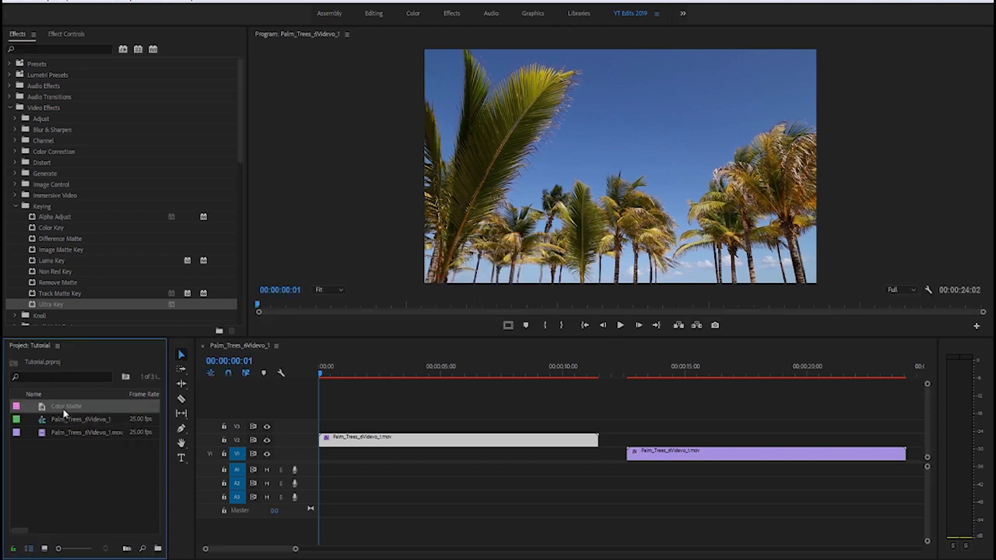
Place the Color Matte on the track beneath the palm-tree clip.
left_click_drag(65, 406, 377, 455)
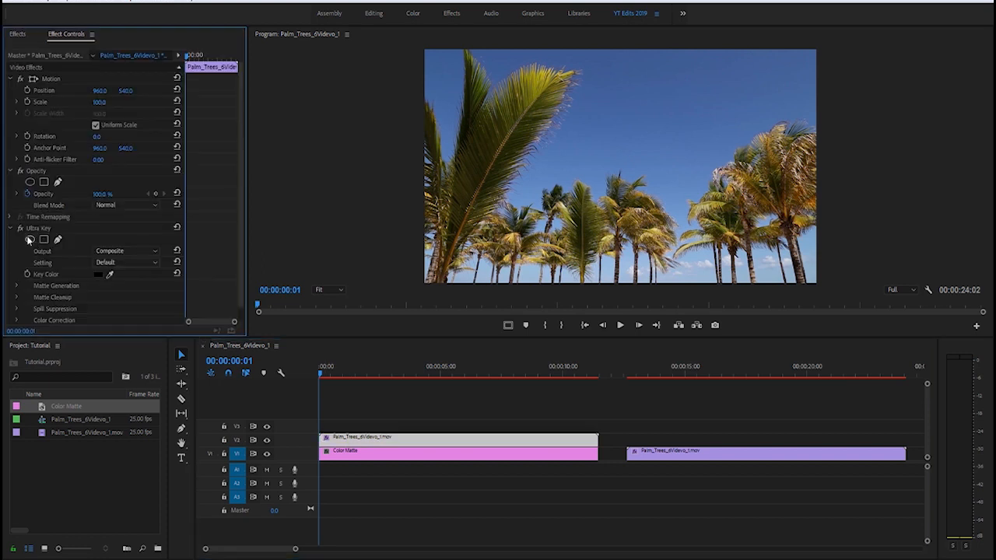
mouse_move(48, 232)
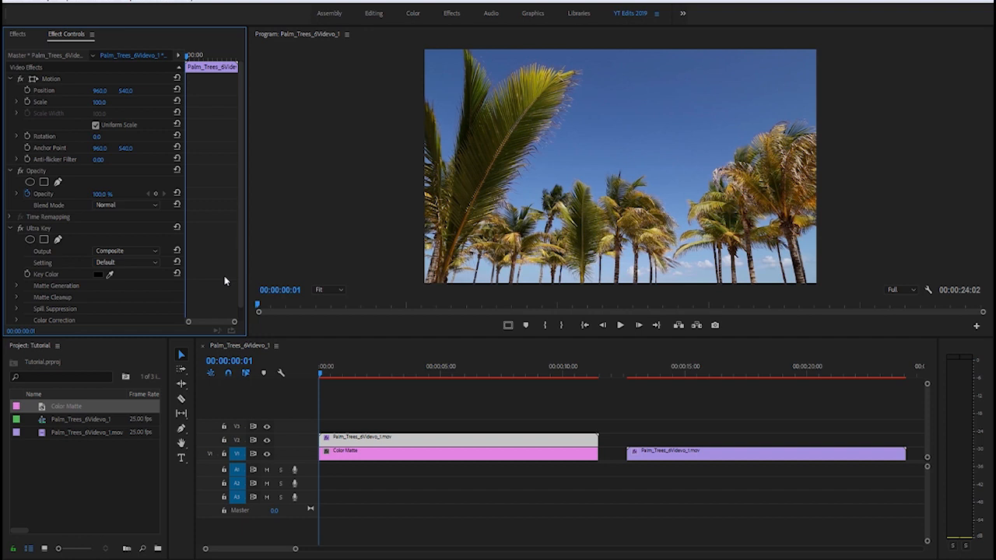
mouse_move(118, 275)
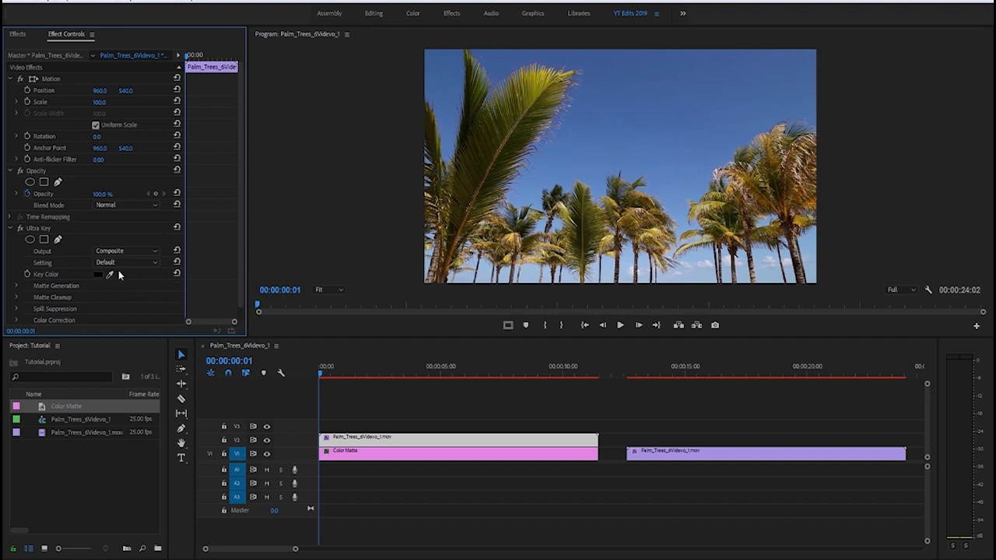
mouse_move(42, 287)
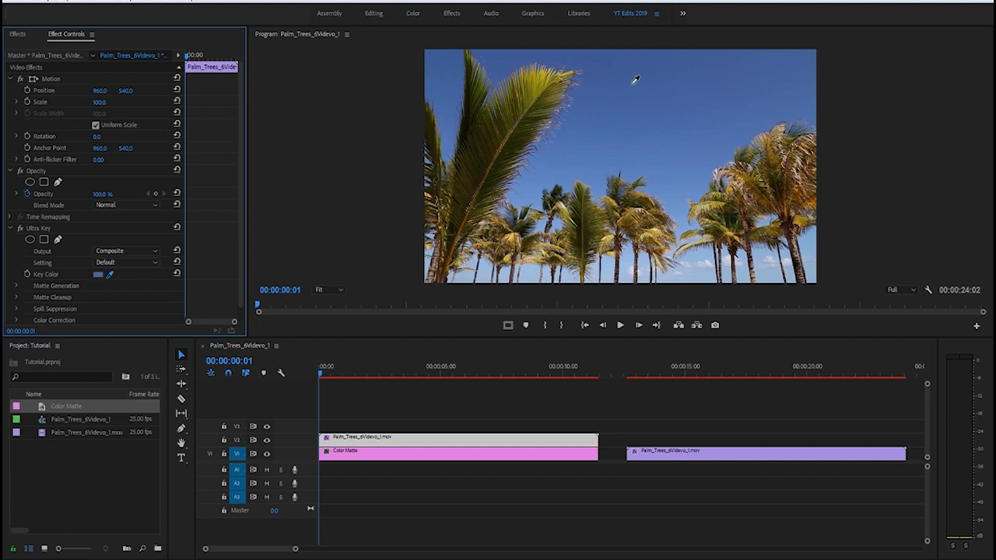
mouse_move(613, 96)
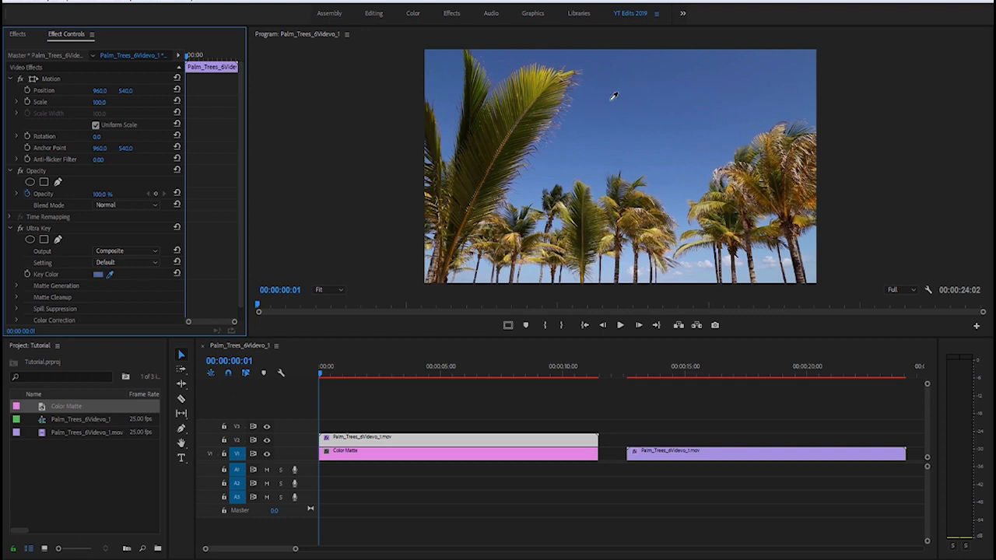
Key out the blue sky with the Ultra Key eyedropper and hide the matte track to check it.
left_click(17, 286)
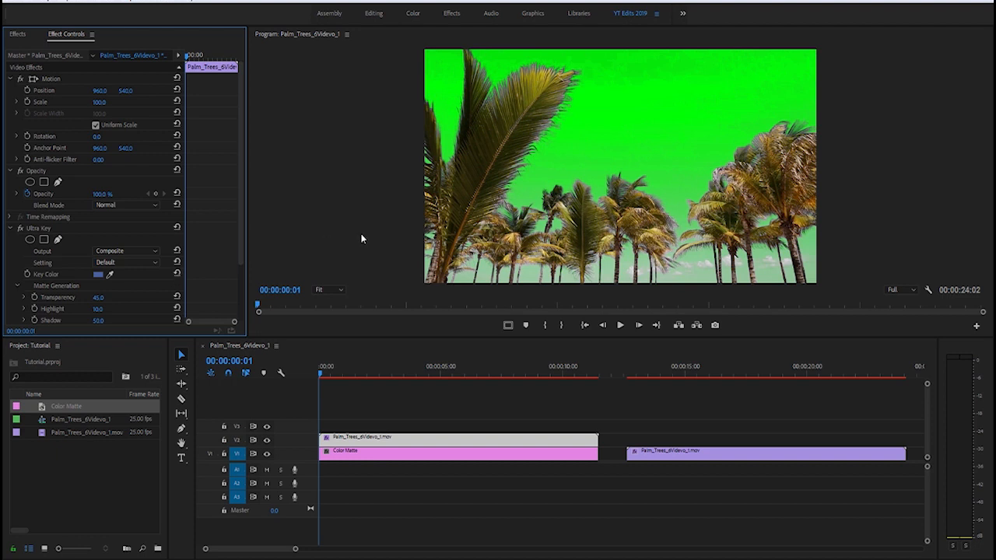
mouse_move(697, 9)
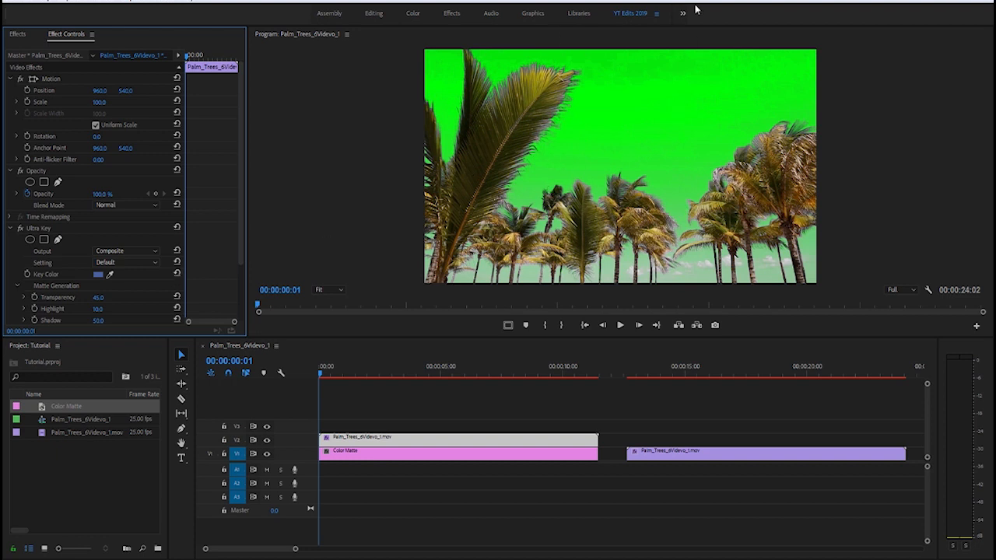
mouse_move(268, 454)
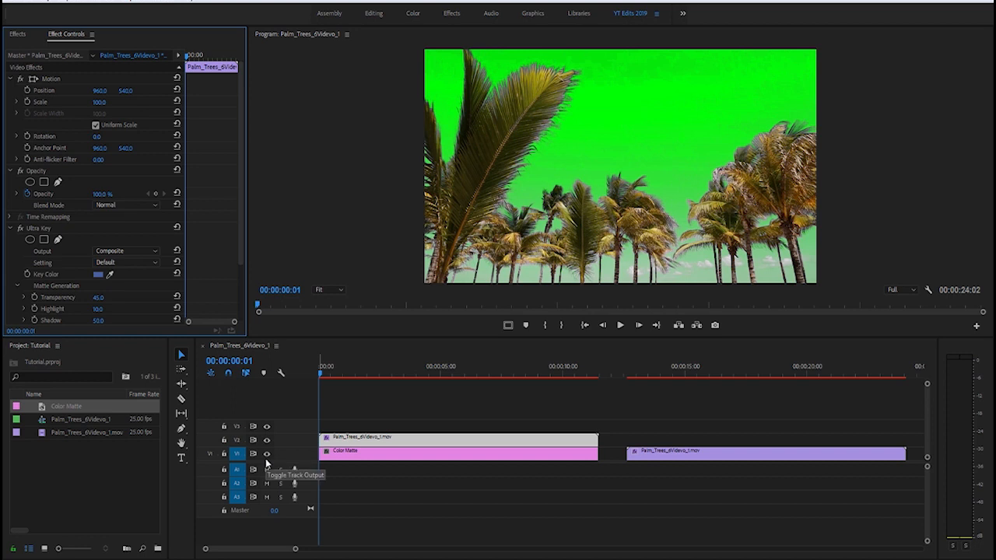
left_click(268, 454)
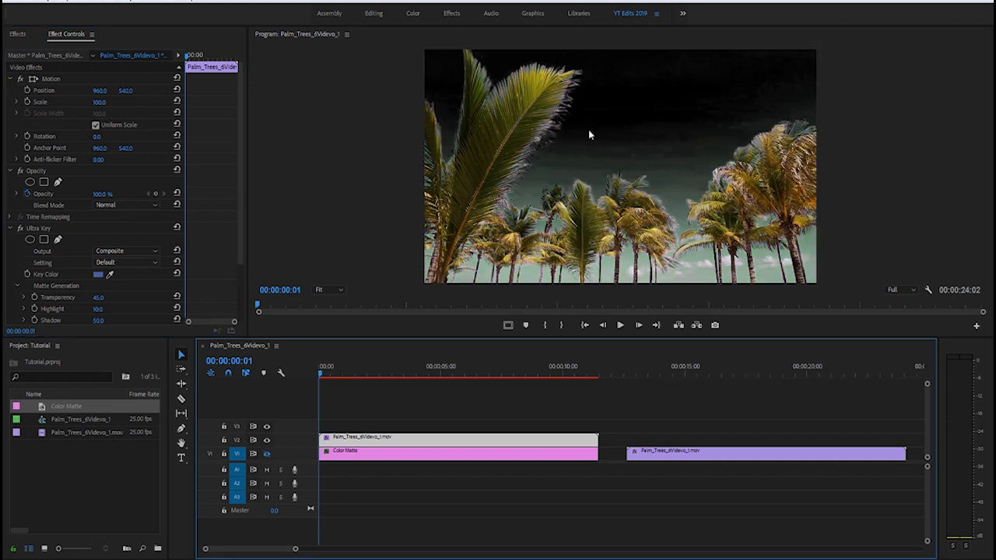
mouse_move(666, 97)
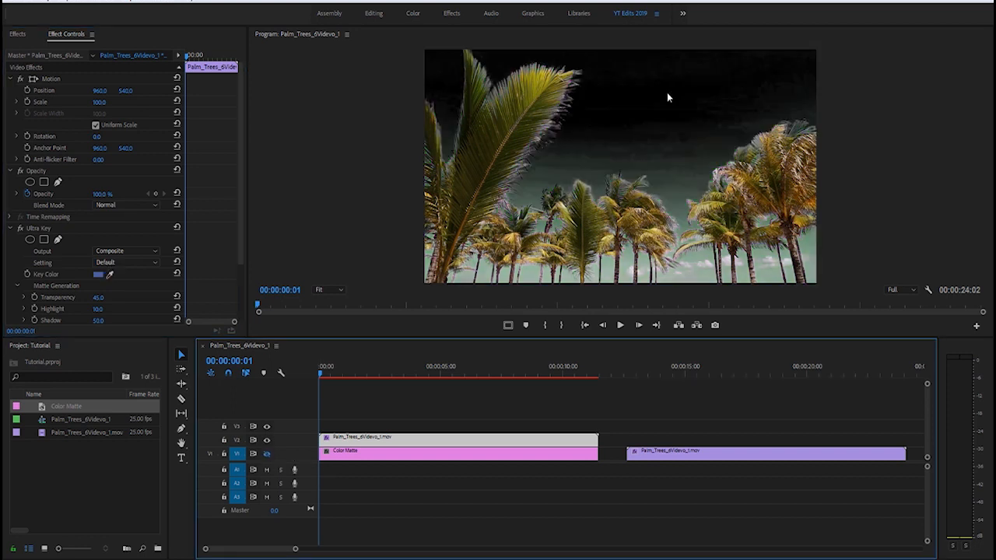
mouse_move(274, 452)
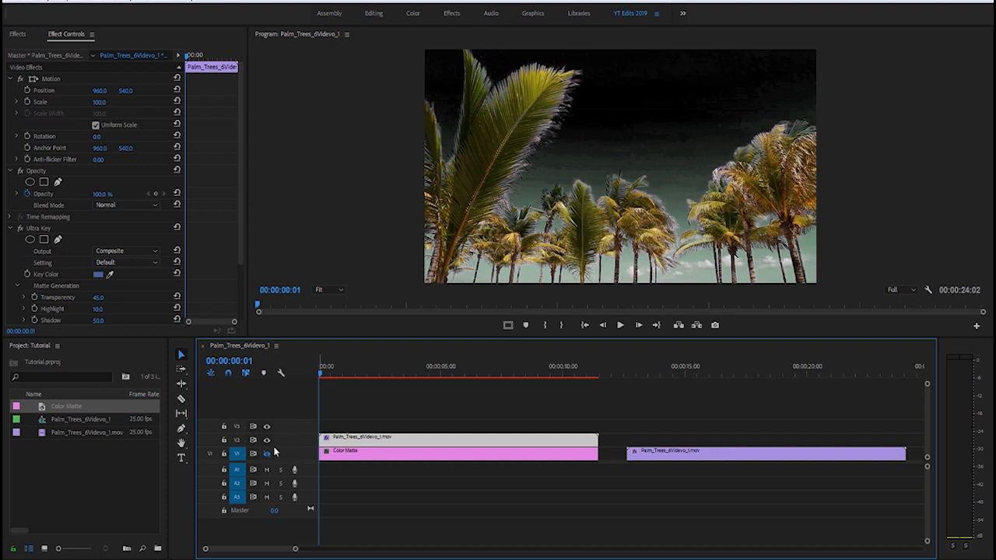
mouse_move(268, 455)
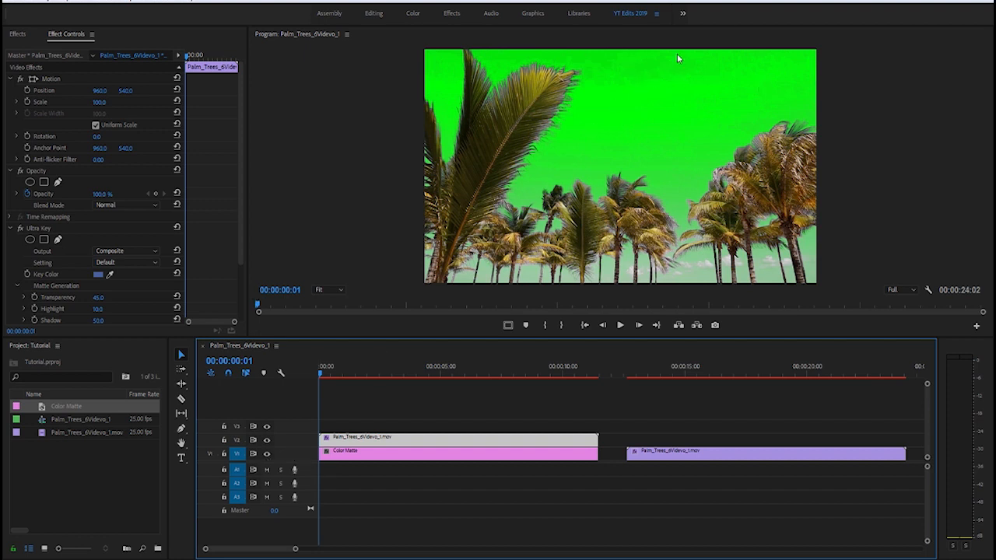
mouse_move(529, 151)
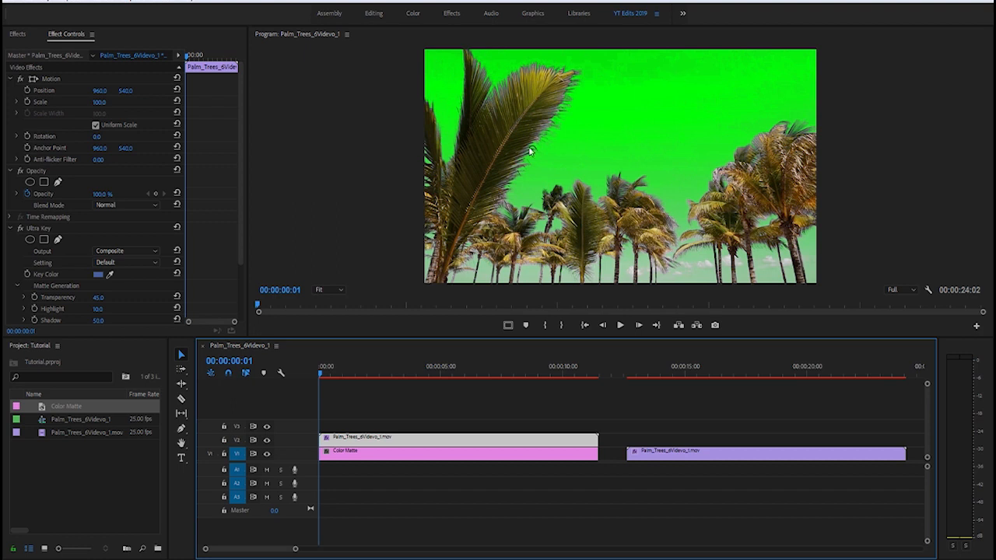
Adjust the Ultra Key Pedestal value under Matte Generation for cleaner tree edges.
scroll("down", 3)
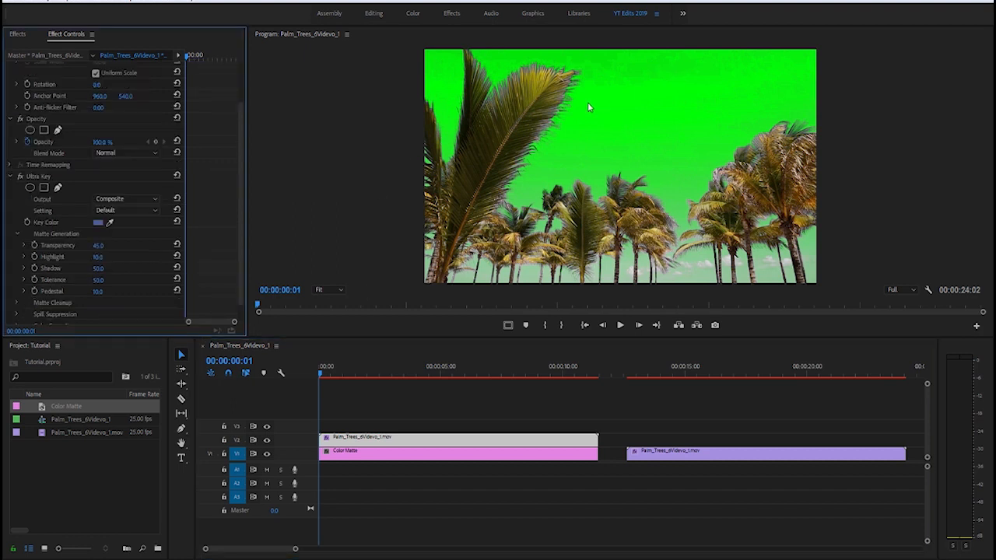
mouse_move(77, 247)
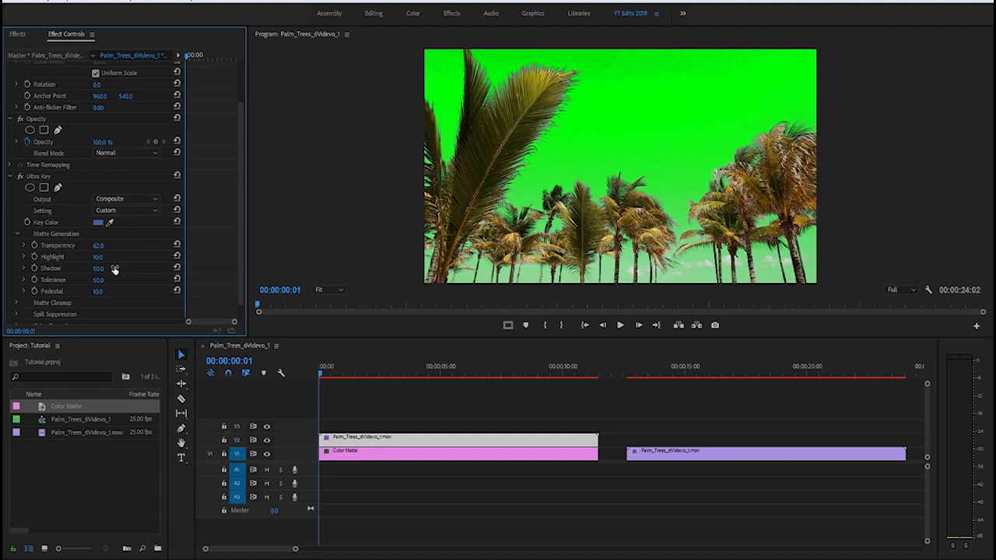
mouse_move(122, 274)
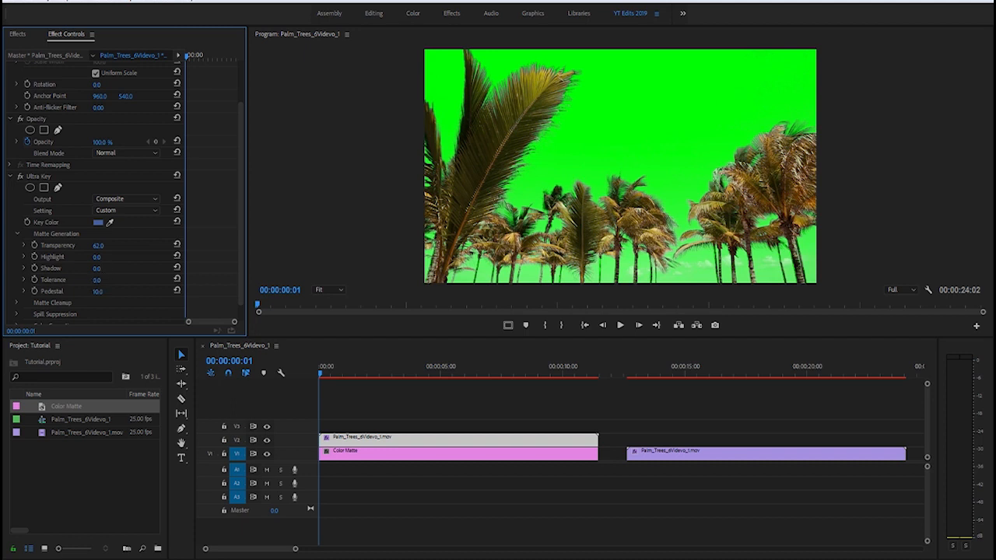
mouse_move(584, 102)
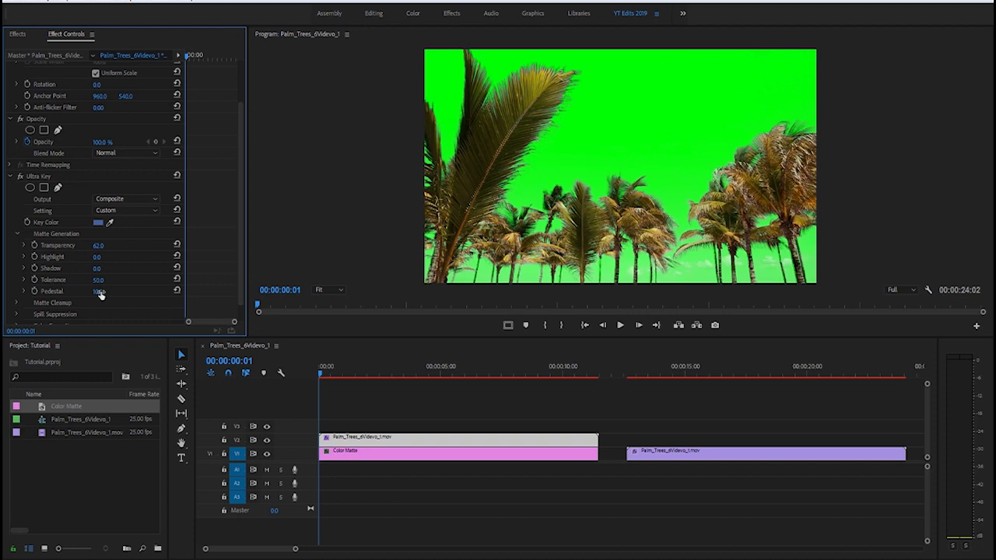
left_click(98, 292)
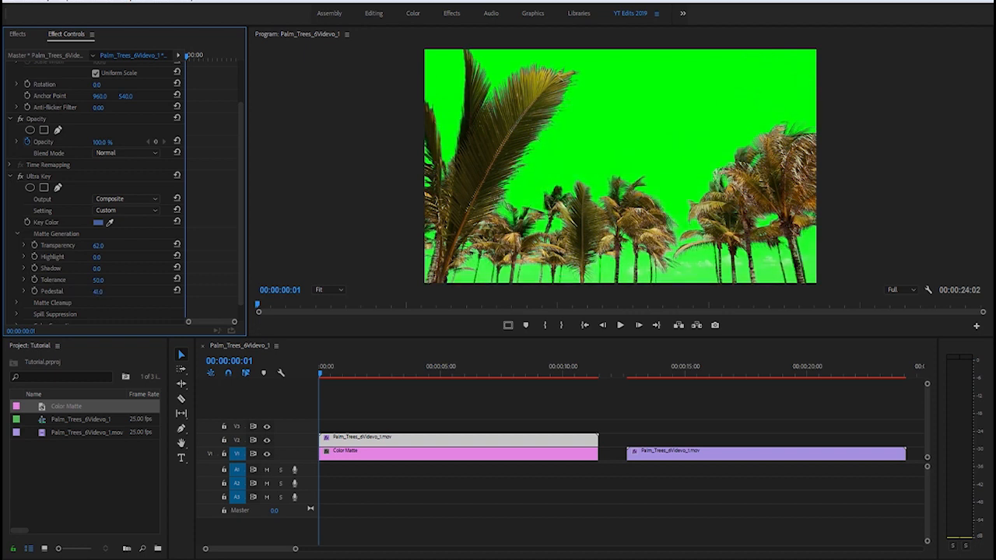
left_click_drag(98, 291, 106, 291)
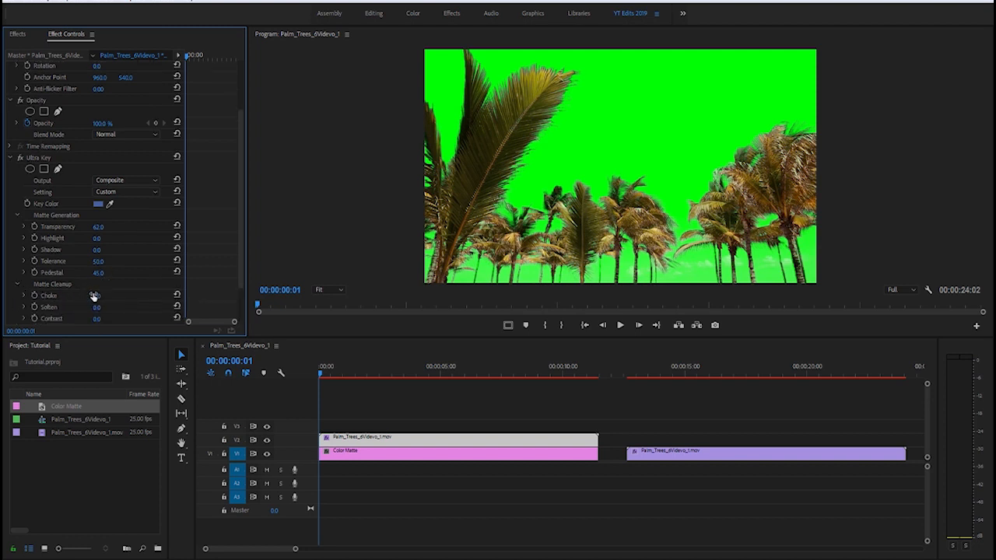
Adjust the Matte Cleanup Choke amount, then reveal the Spill Suppression and Color Correction settings.
left_click(96, 296)
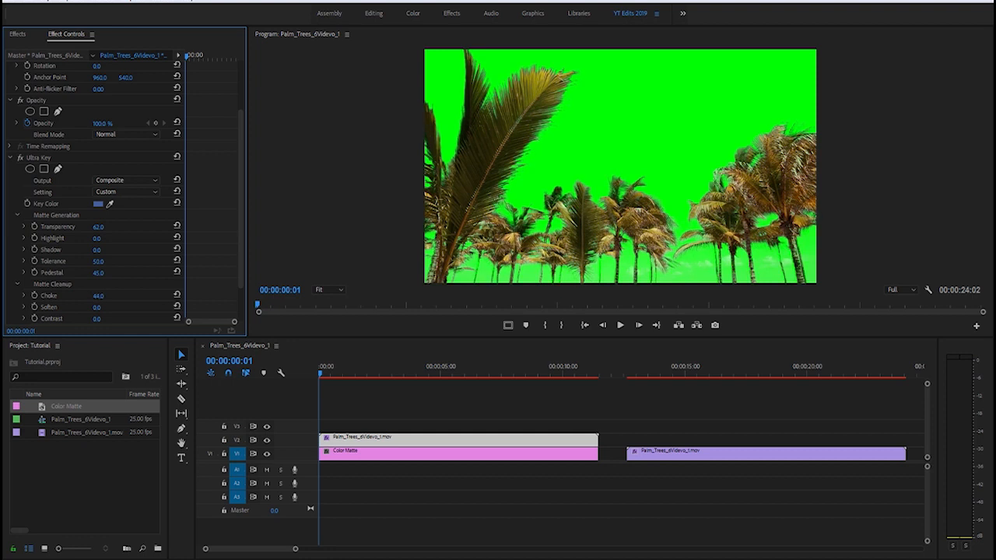
left_click(98, 295)
type("50")
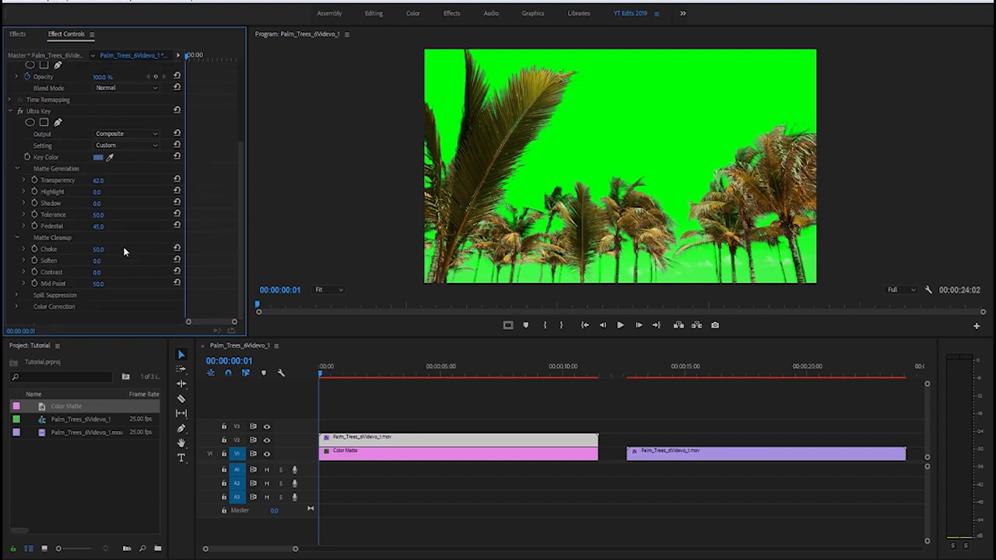
mouse_move(303, 308)
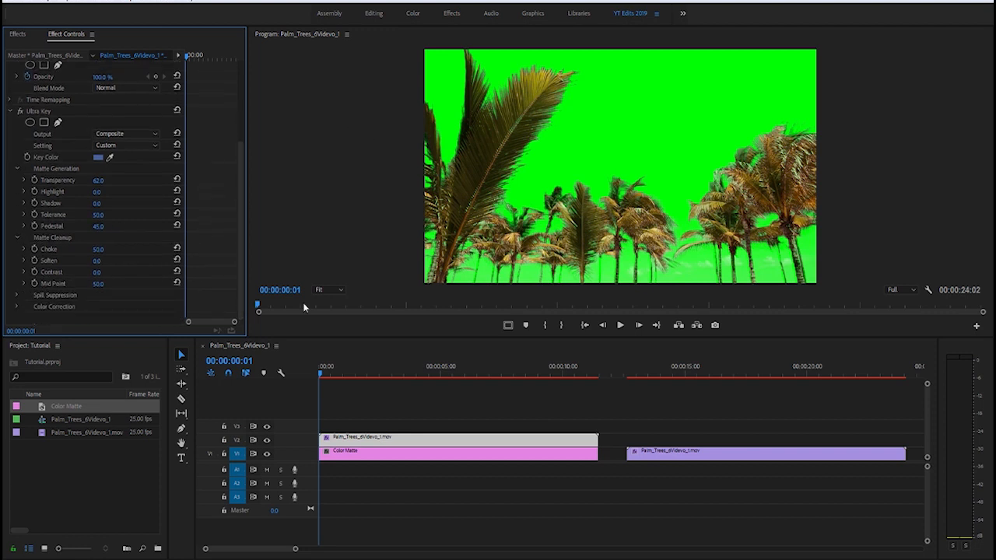
mouse_move(224, 243)
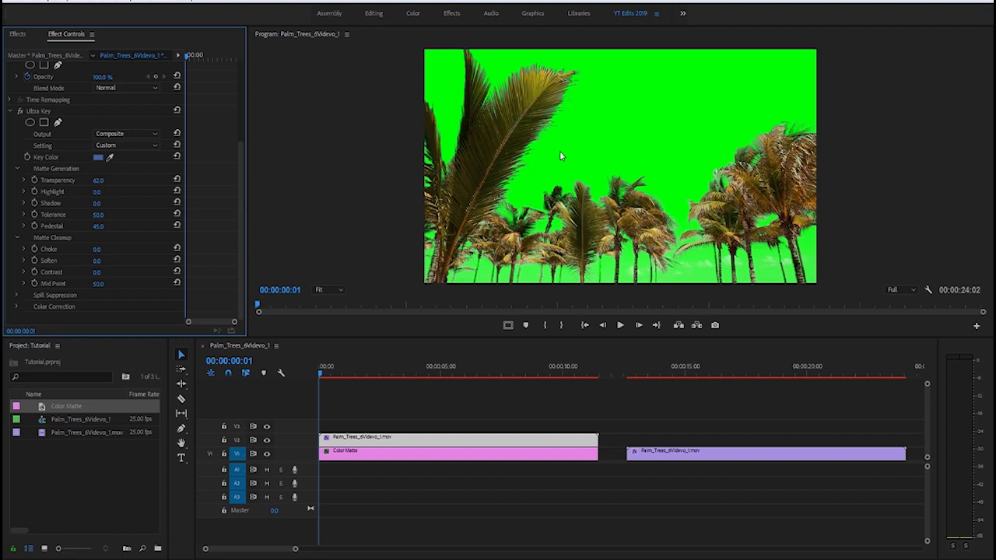
mouse_move(671, 210)
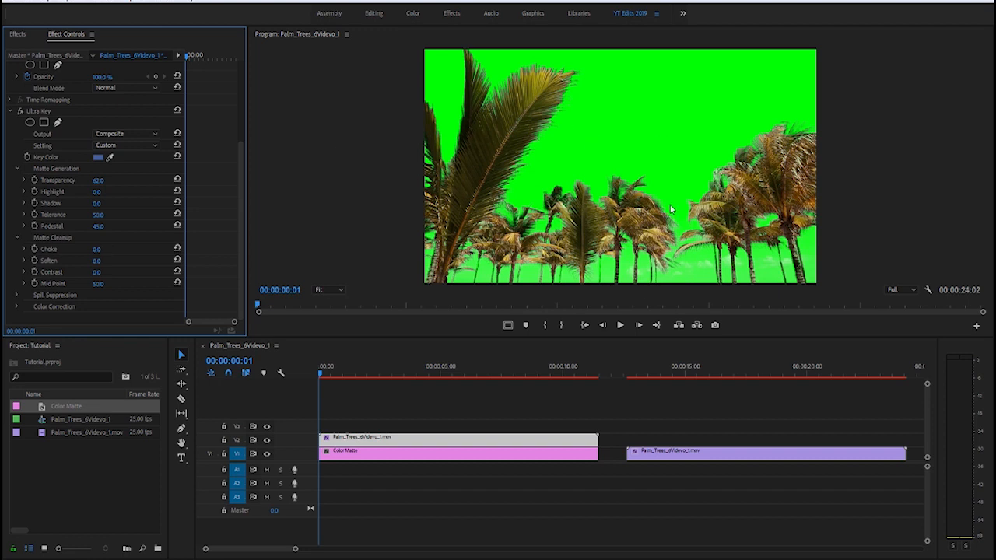
left_click(17, 296)
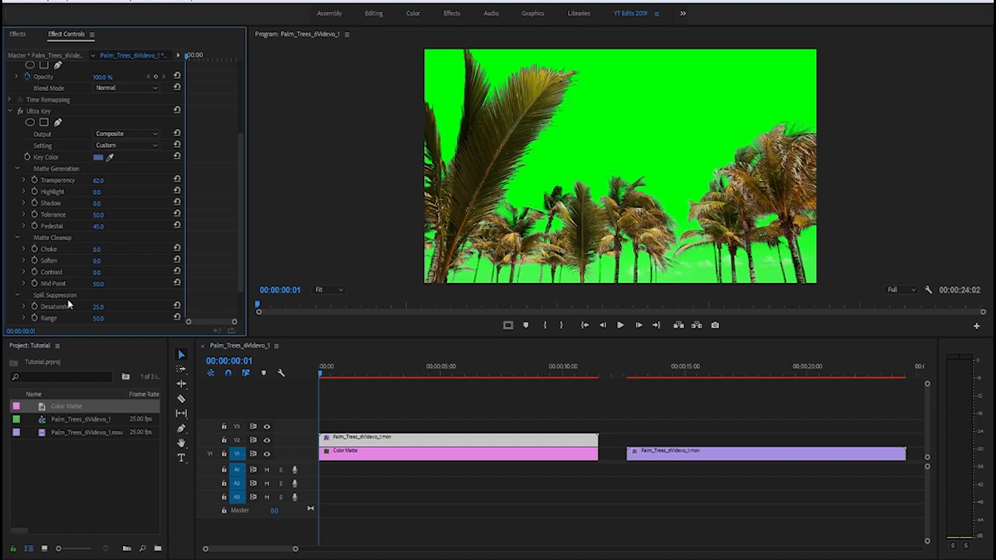
scroll("down", 3)
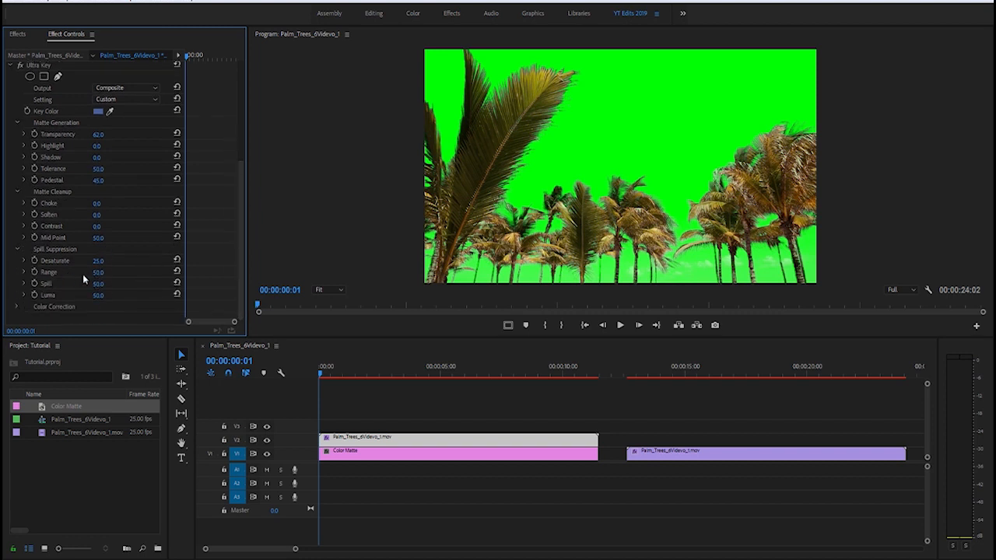
mouse_move(17, 309)
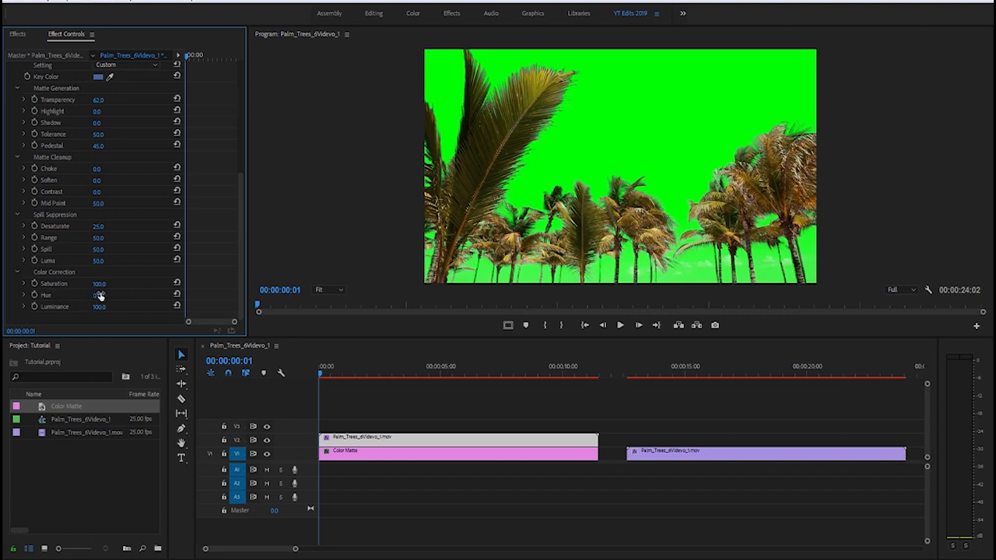
Drag the Color Correction Hue value so the keyed palm trees shift toward blue.
left_click_drag(100, 295, 100, 296)
type("180")
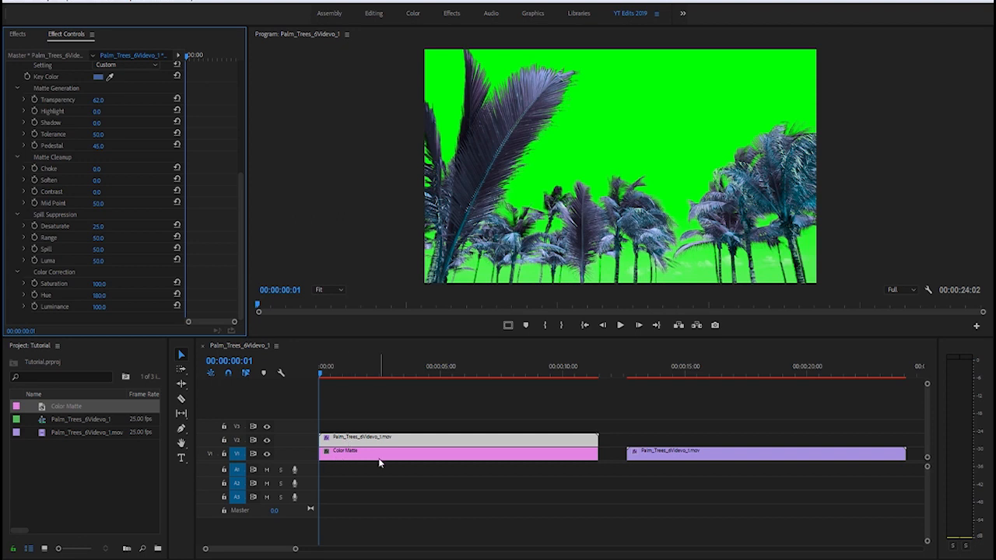
mouse_move(685, 121)
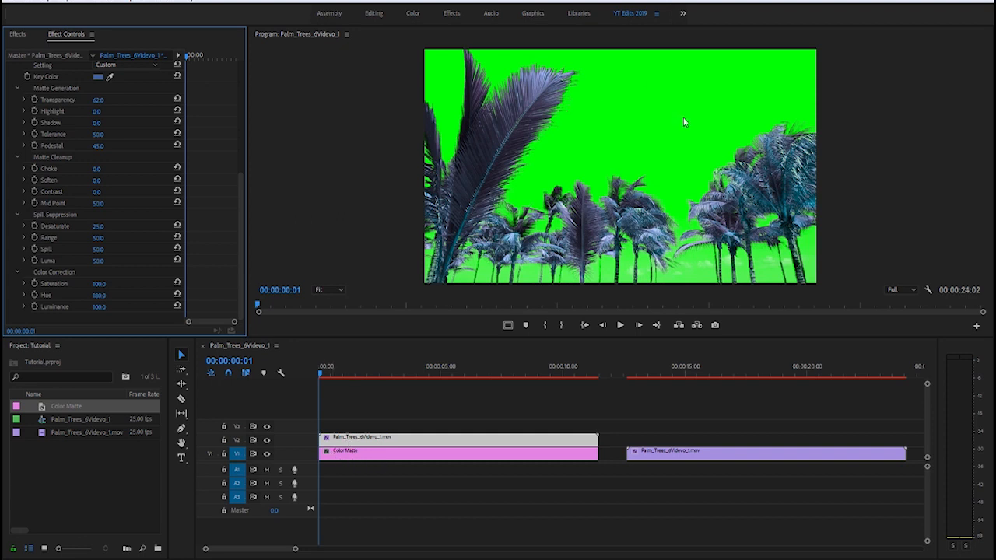
mouse_move(592, 188)
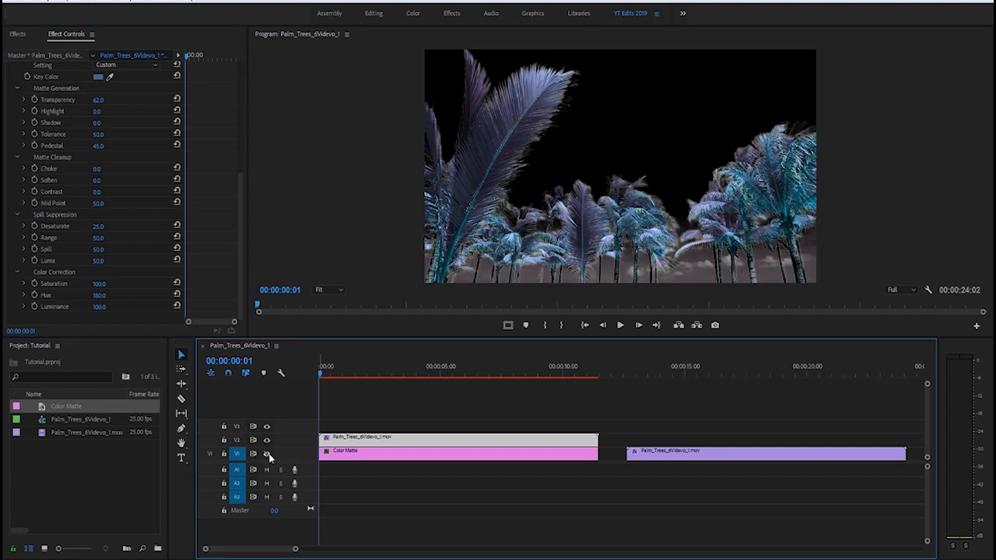
mouse_move(268, 454)
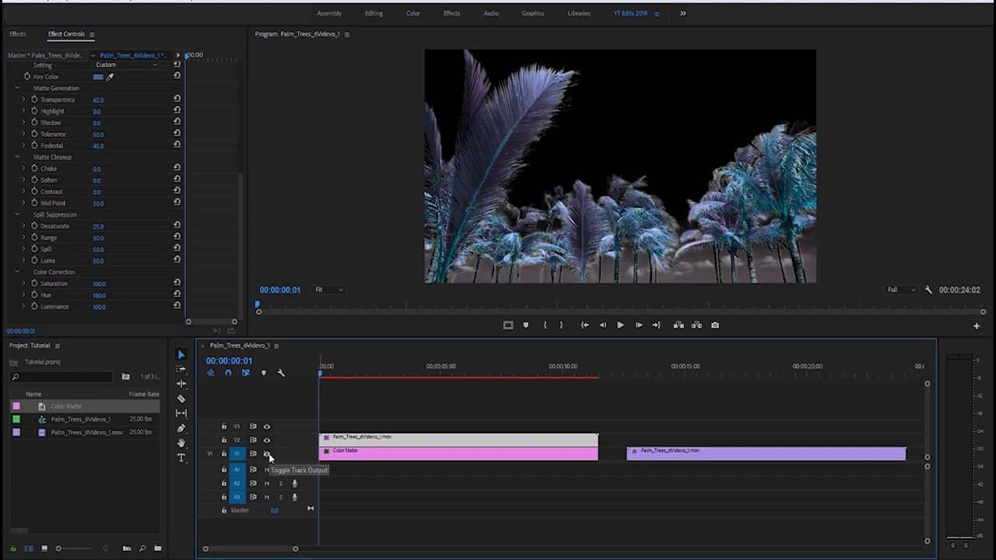